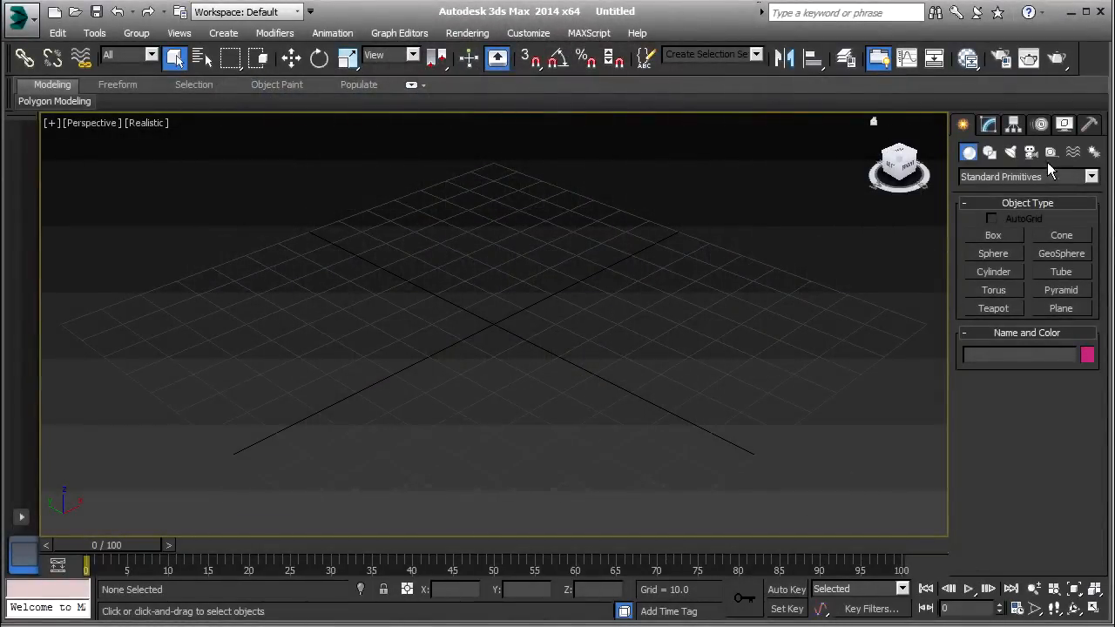
Create a PF Source emitter at the scene centre and show it in the Modify panel.
left_click(1091, 177)
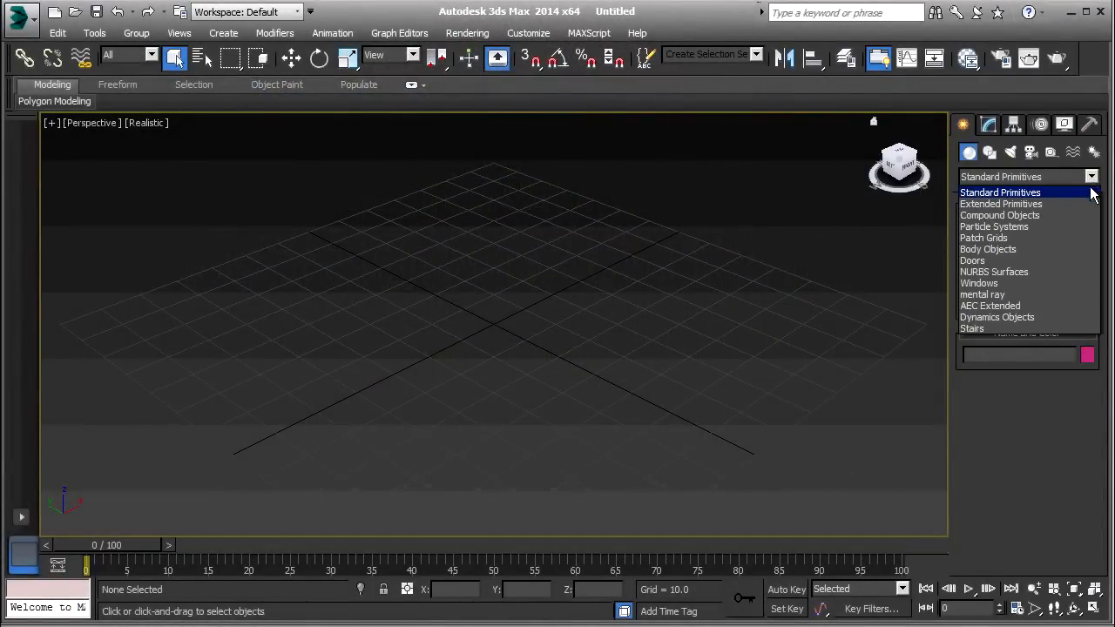
mouse_move(1046, 226)
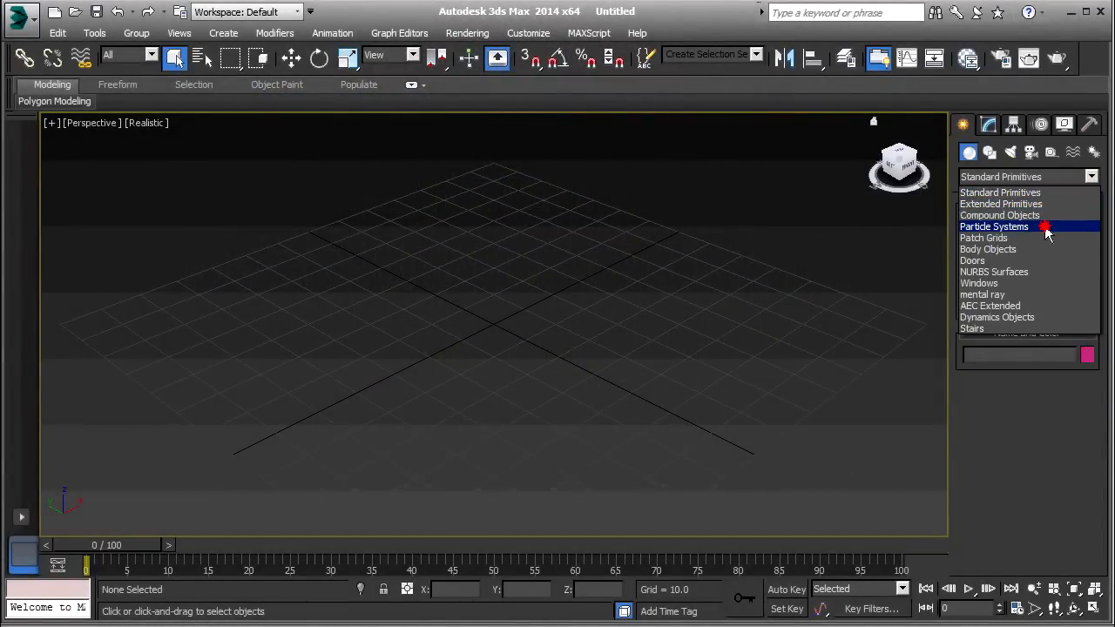
left_click(994, 227)
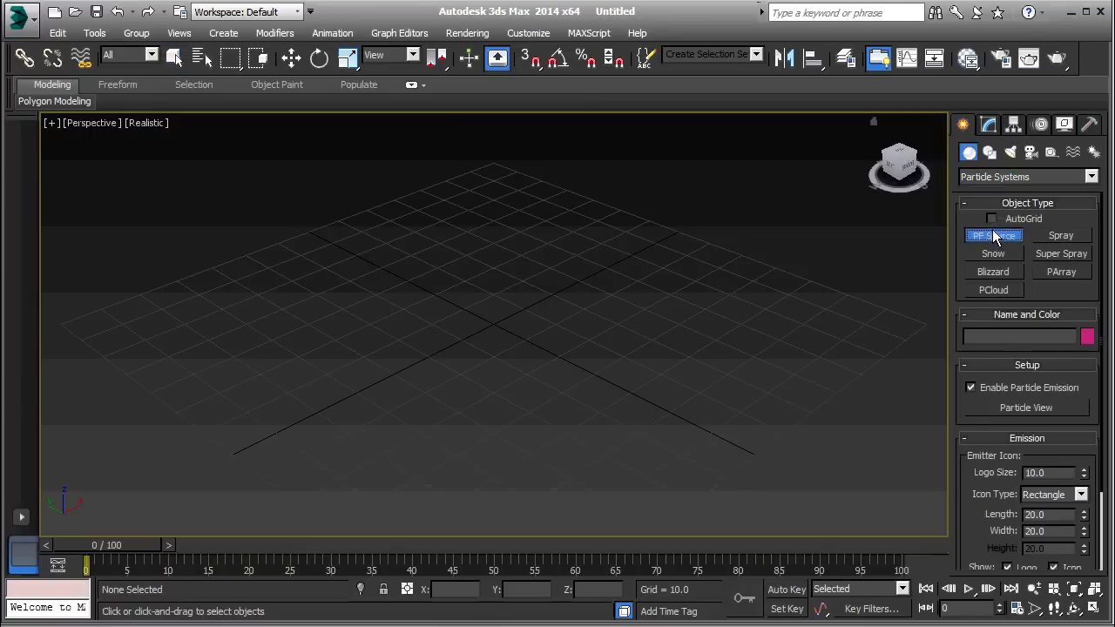
left_click_drag(436, 357, 510, 366)
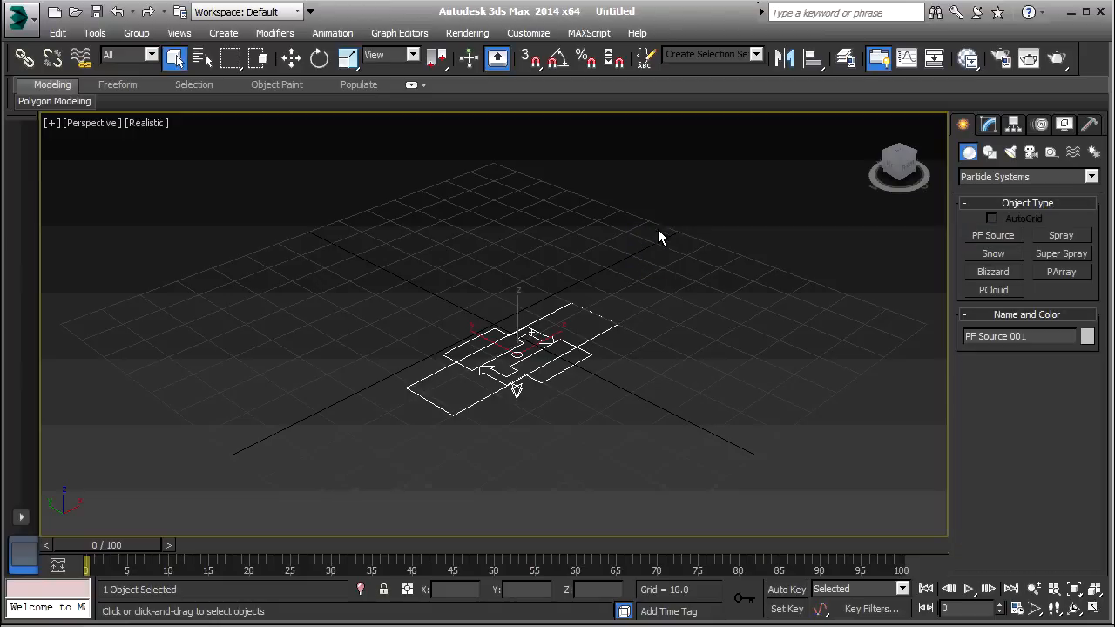
left_click(989, 125)
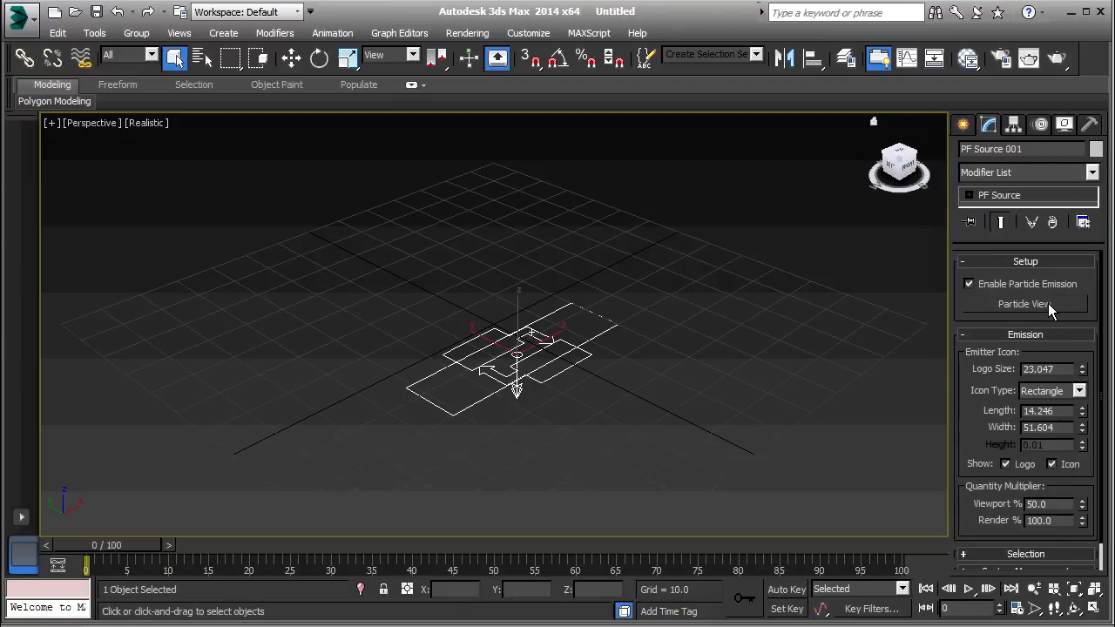
Open Particle View for the PF Source emitter's event flow.
left_click(1024, 303)
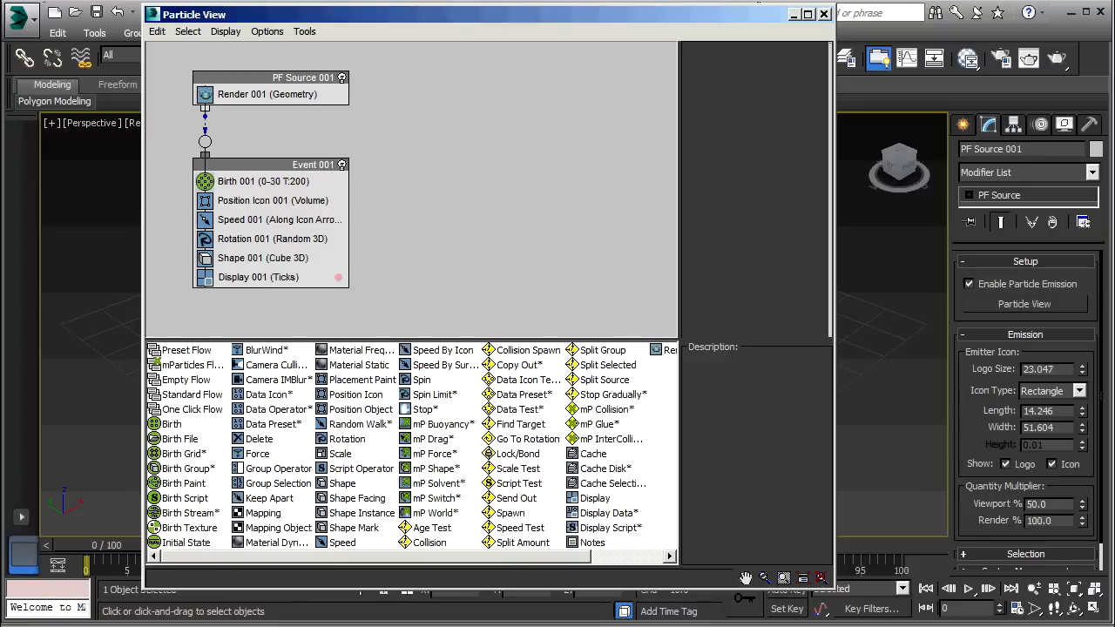
mouse_move(536, 339)
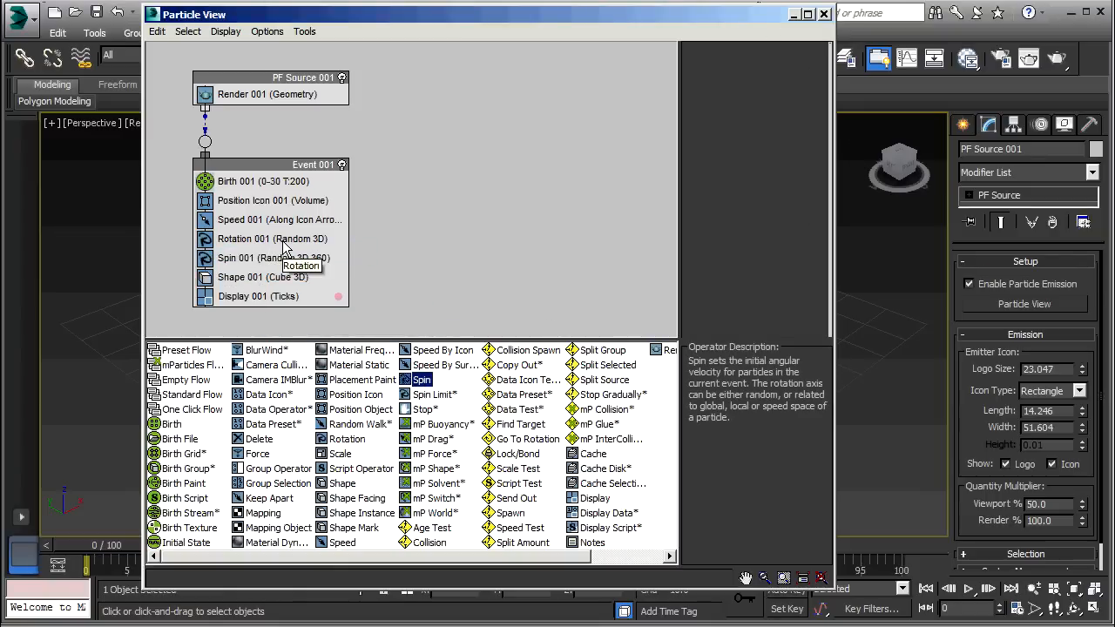
mouse_move(357, 401)
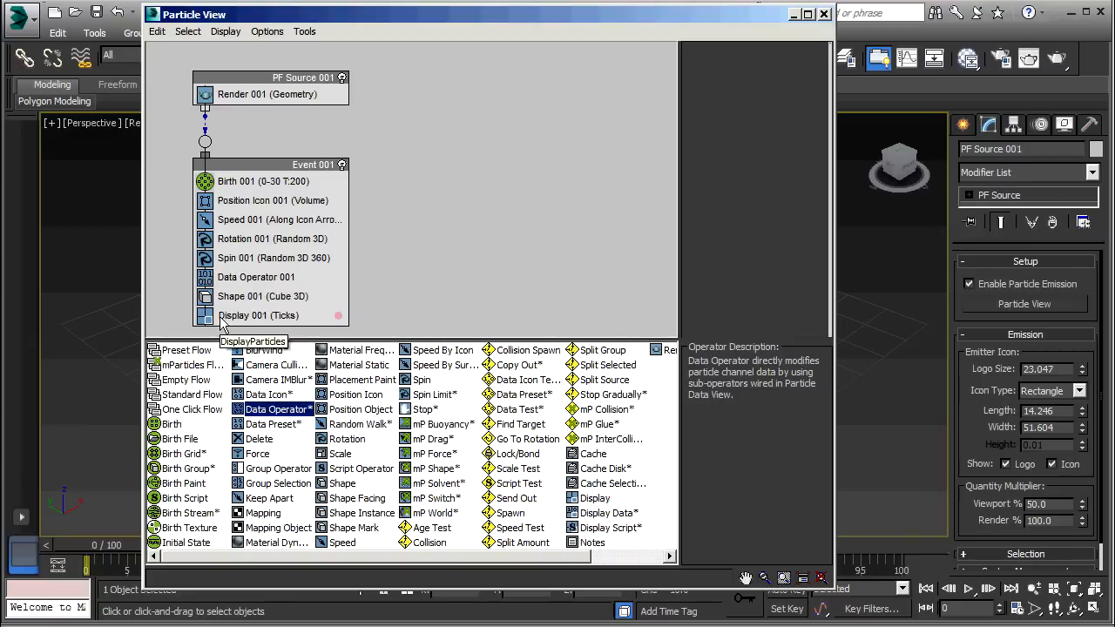
mouse_move(256, 277)
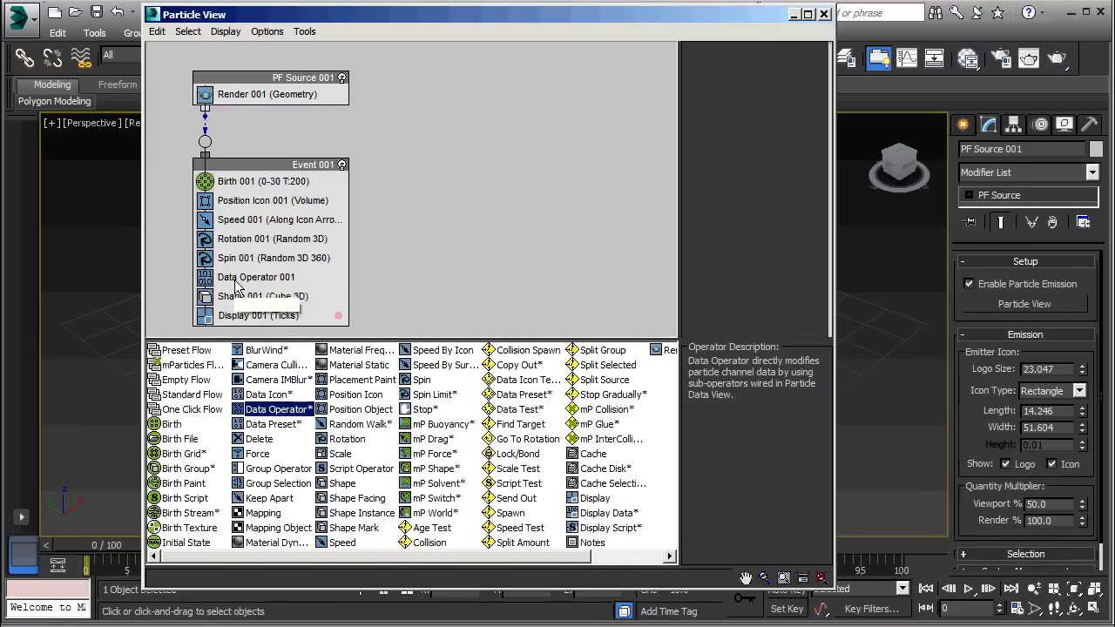
Open Data Operator 001's data flow and add Input Standard and Output Standard nodes.
left_click(256, 277)
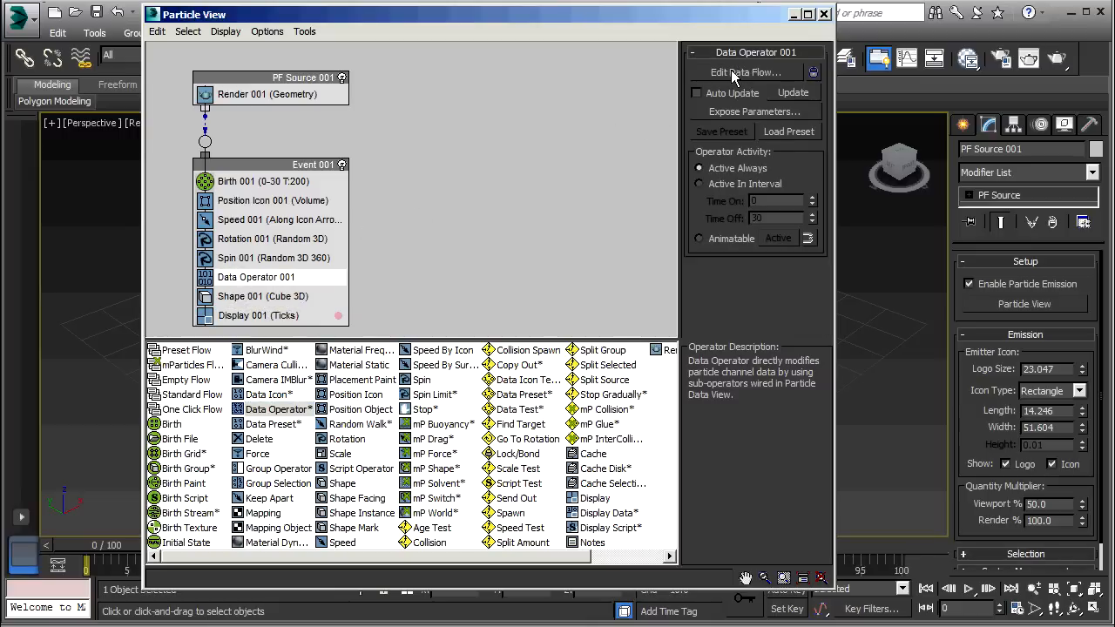
left_click(745, 72)
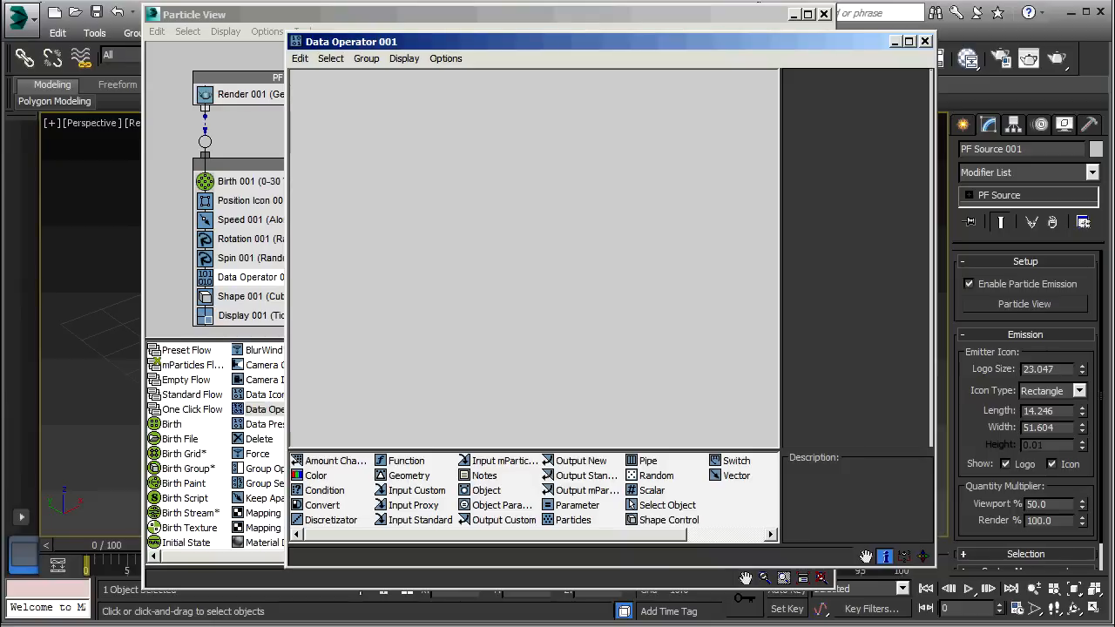
mouse_move(469, 263)
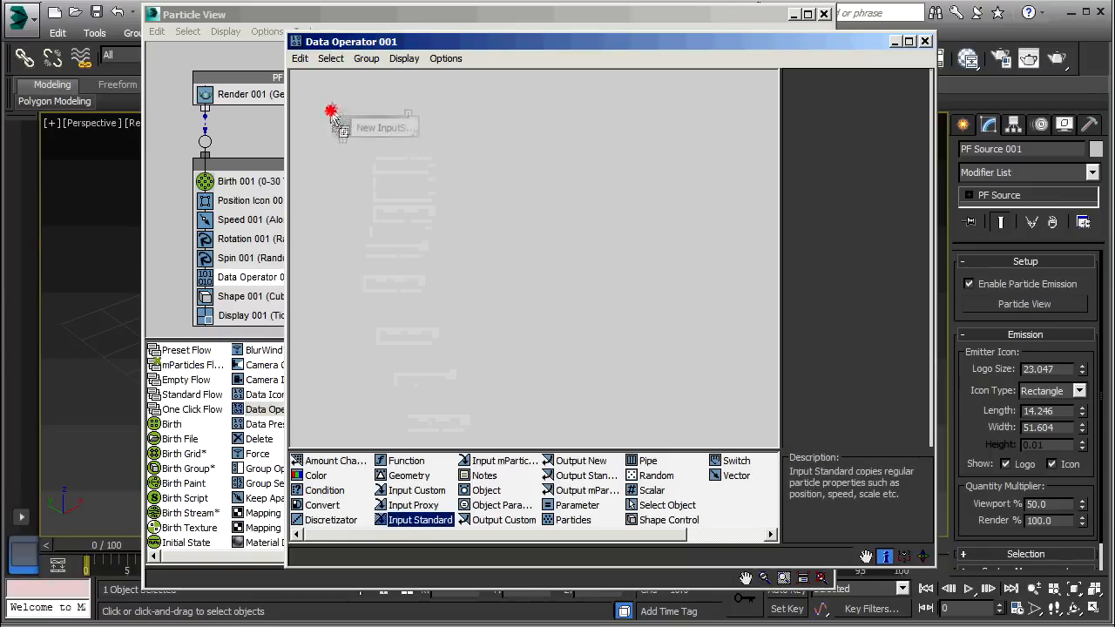
left_click(402, 128)
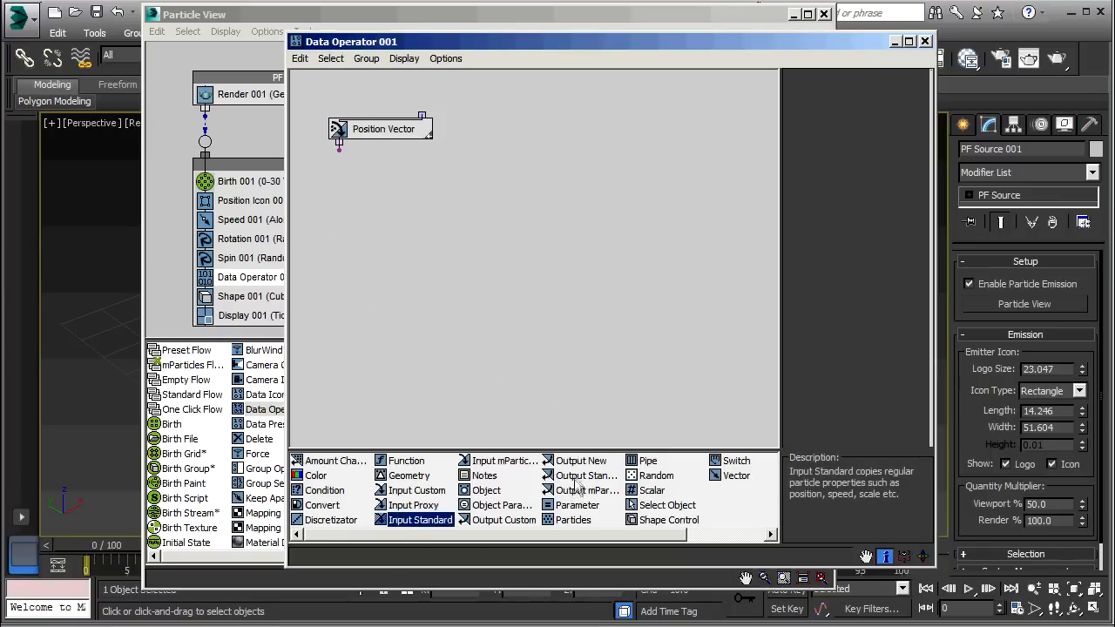
left_click(585, 476)
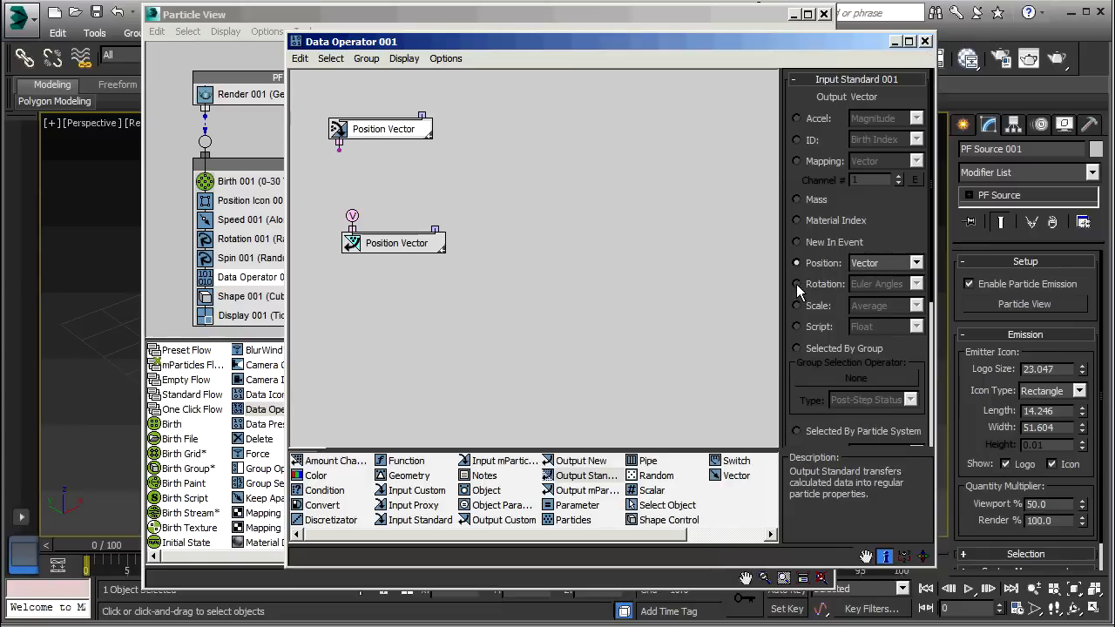
Set Input Standard 001 to Rotation as Axis and wire it to Position Vector.
left_click(796, 284)
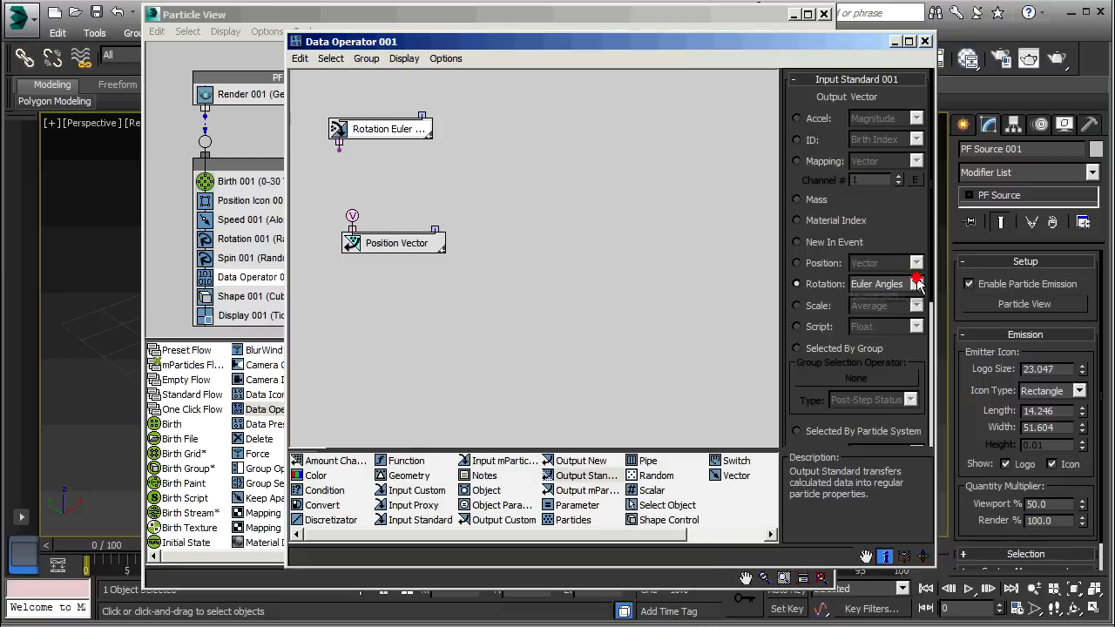
left_click(917, 283)
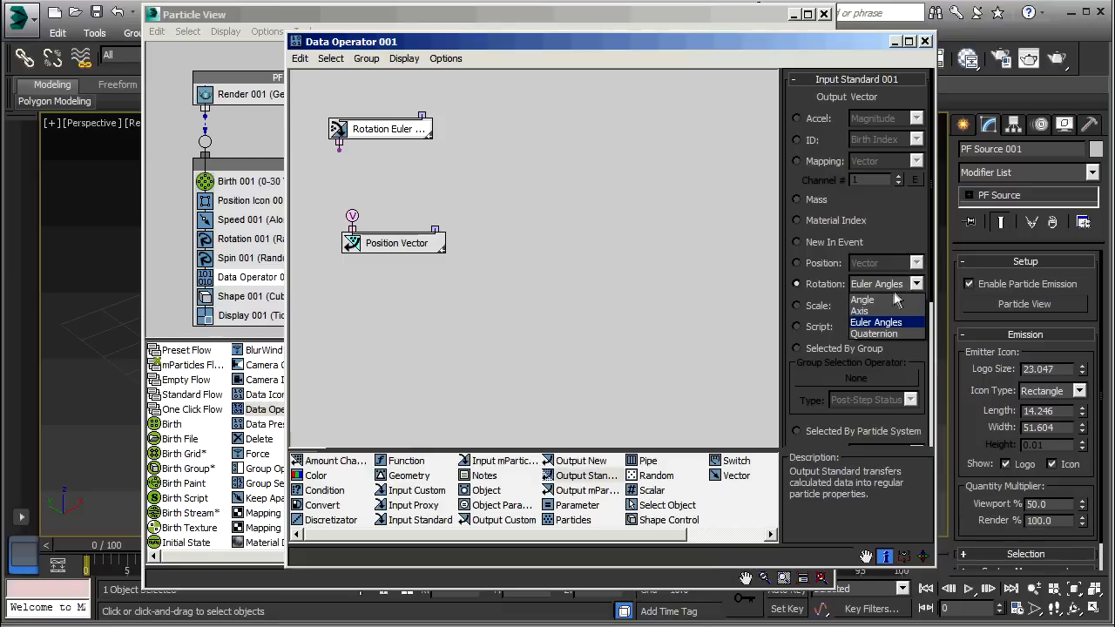
mouse_move(872, 311)
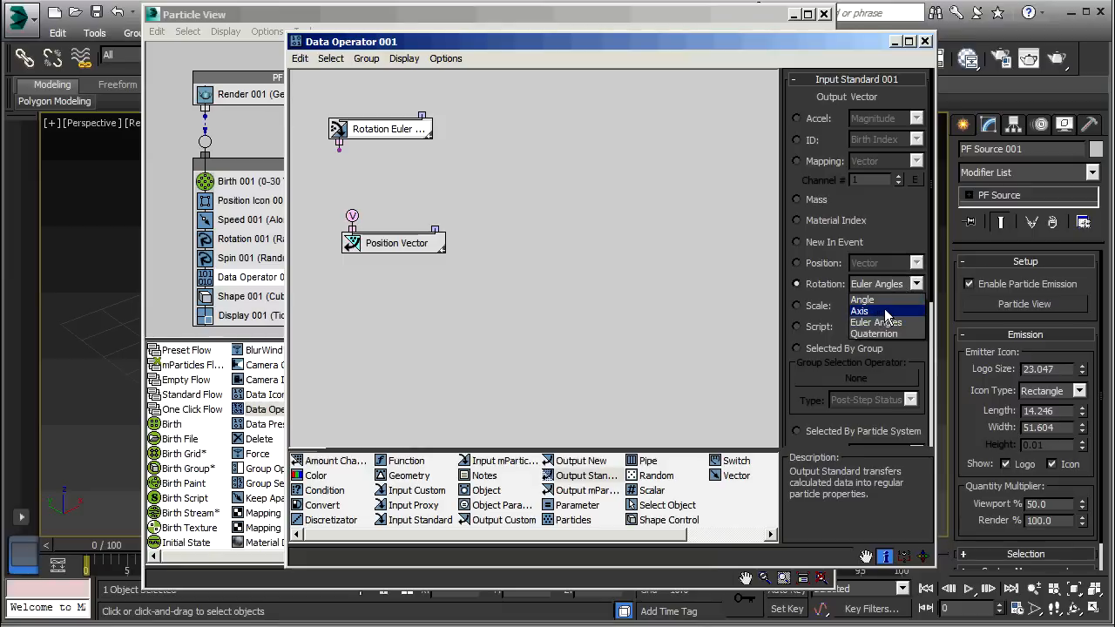
left_click(860, 311)
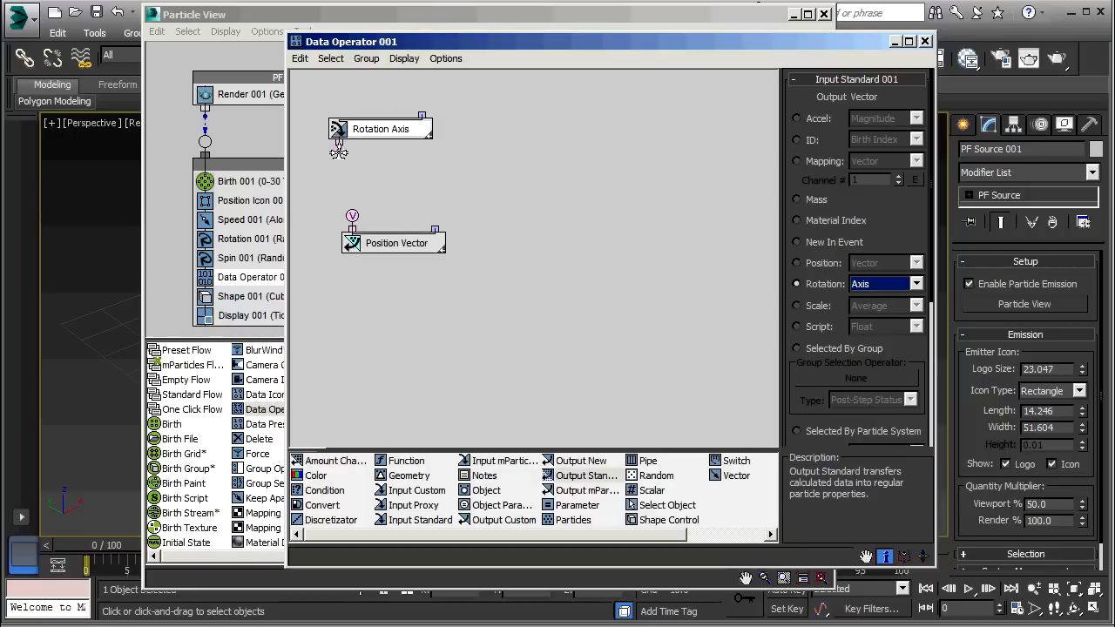
left_click_drag(338, 152, 353, 209)
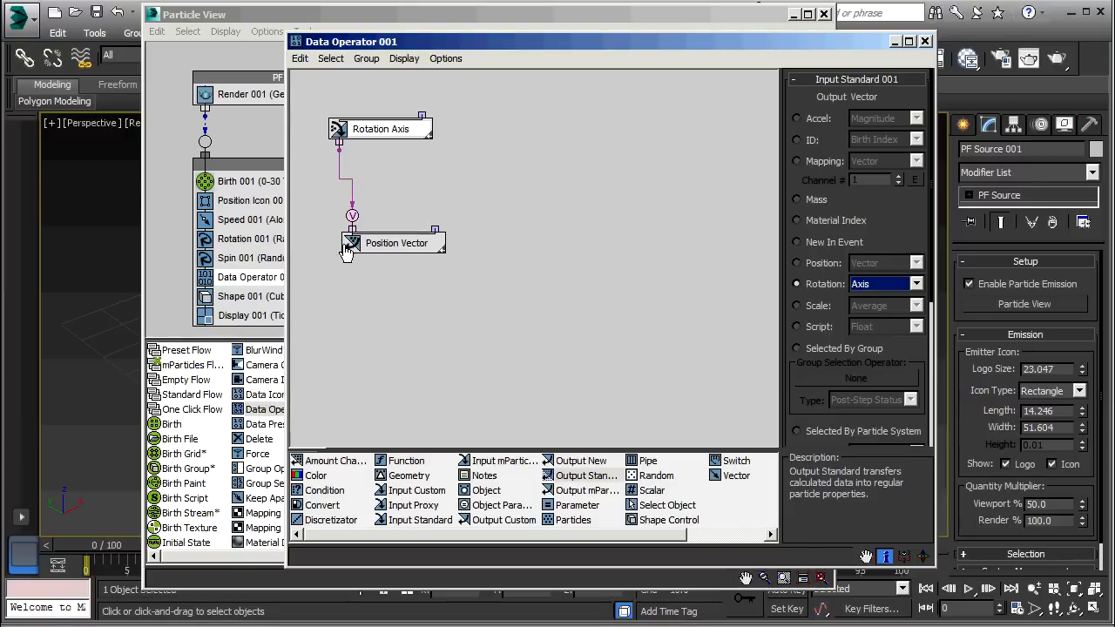
mouse_move(898, 48)
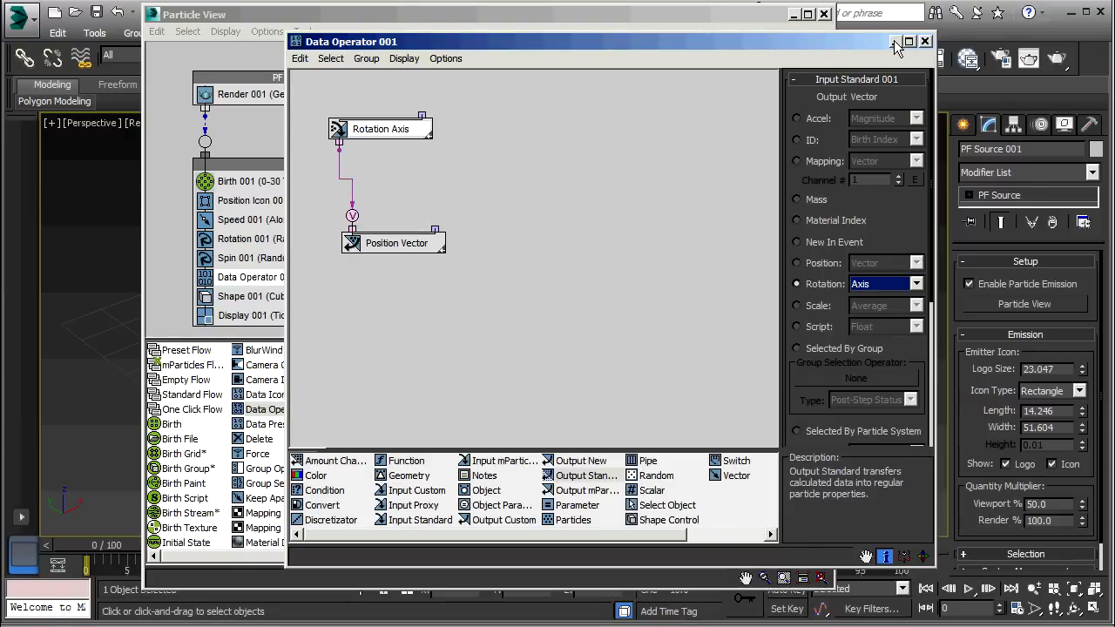
Minimize the Data Operator and Particle View windows and scrub the timeline to watch the particle ball.
left_click(926, 41)
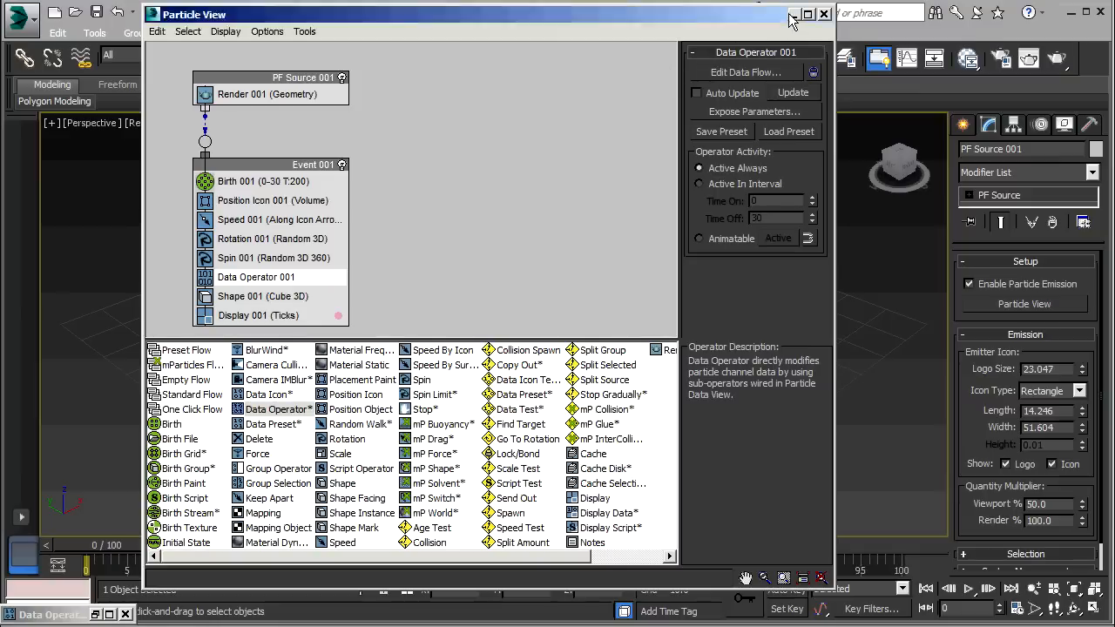
left_click(823, 14)
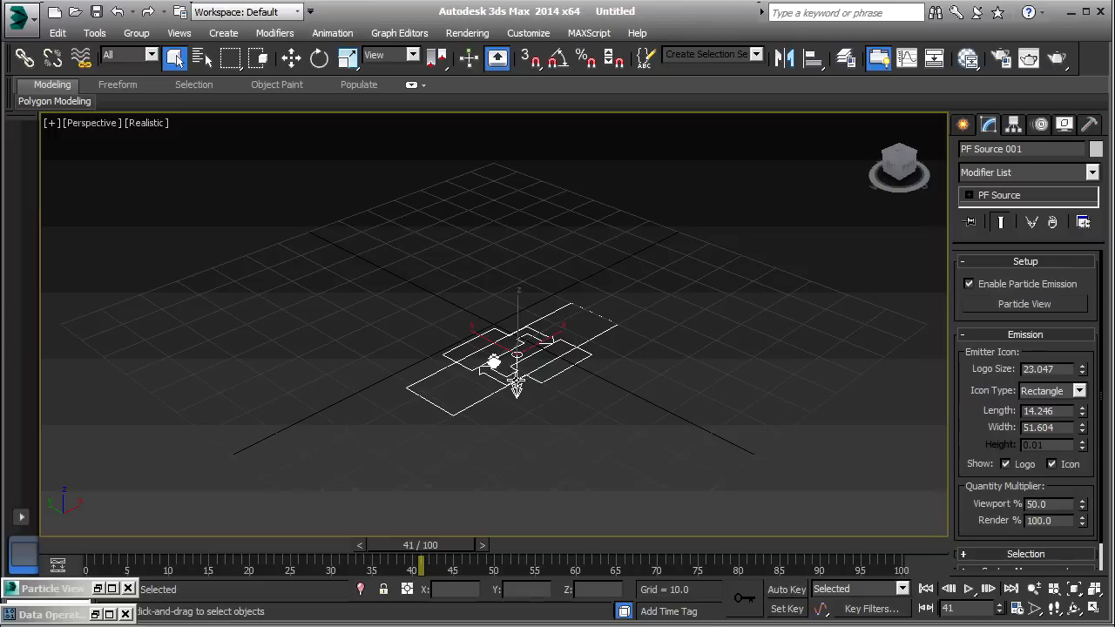
mouse_move(517, 412)
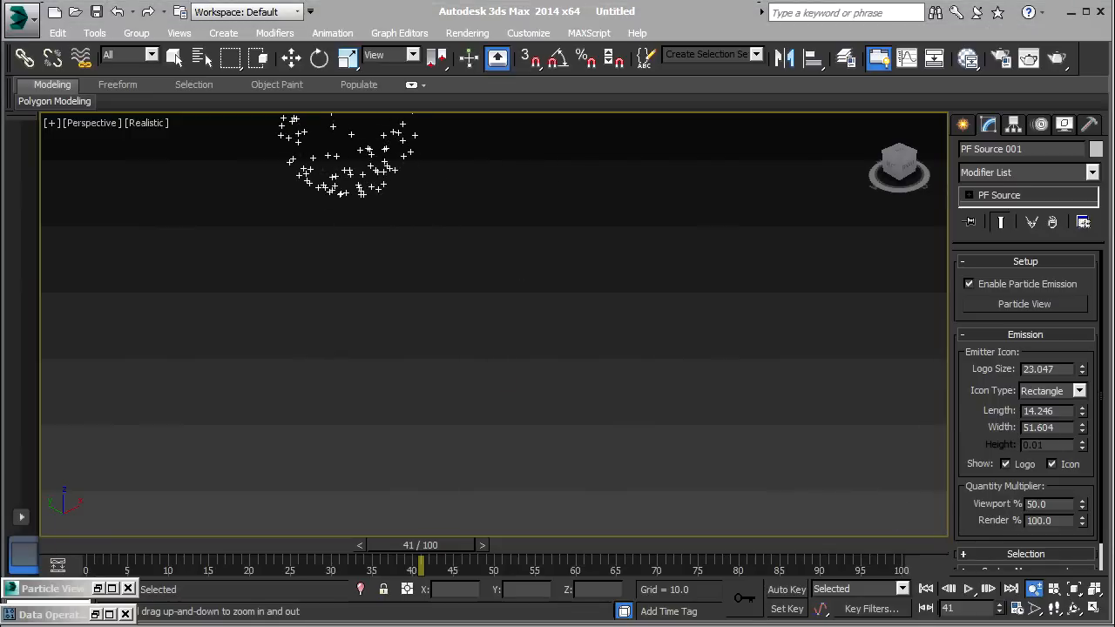
mouse_move(442, 271)
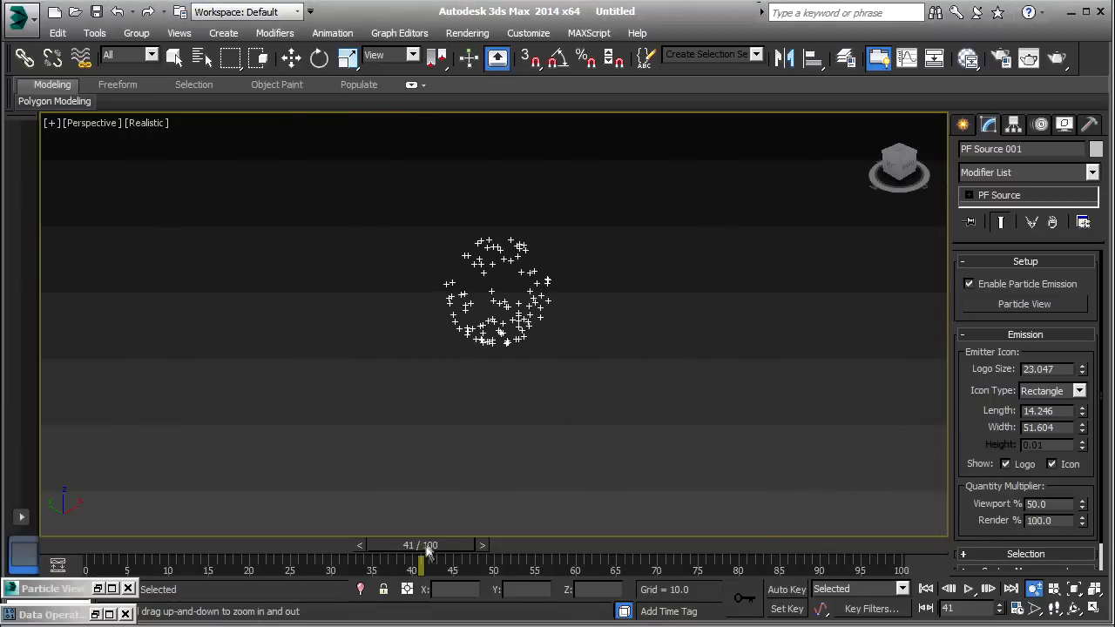
left_click_drag(423, 571, 496, 571)
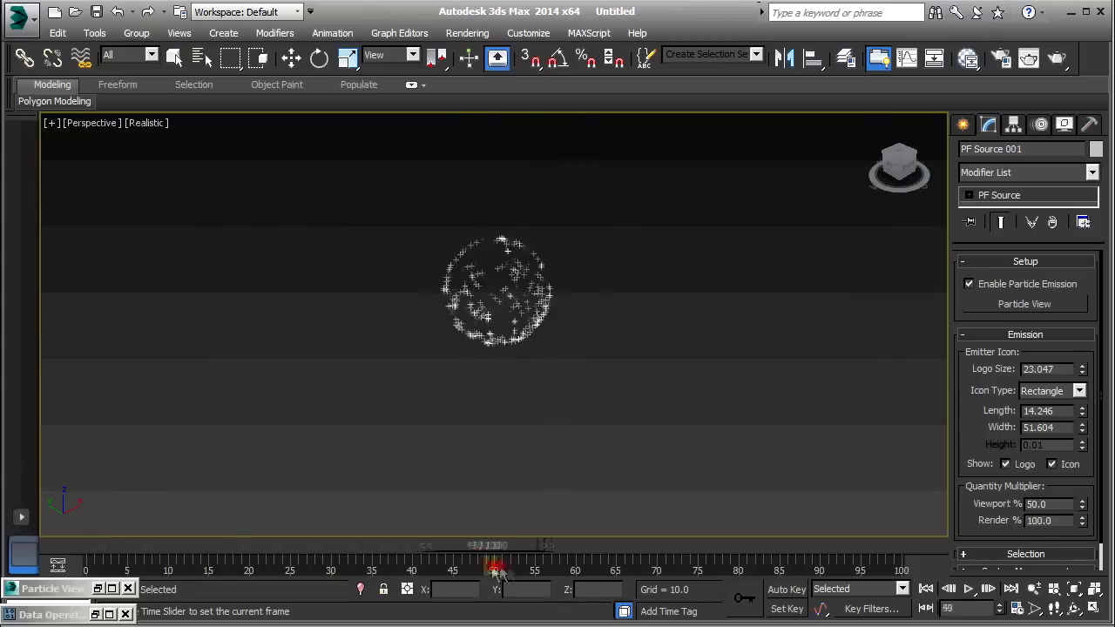
left_click_drag(495, 571, 649, 571)
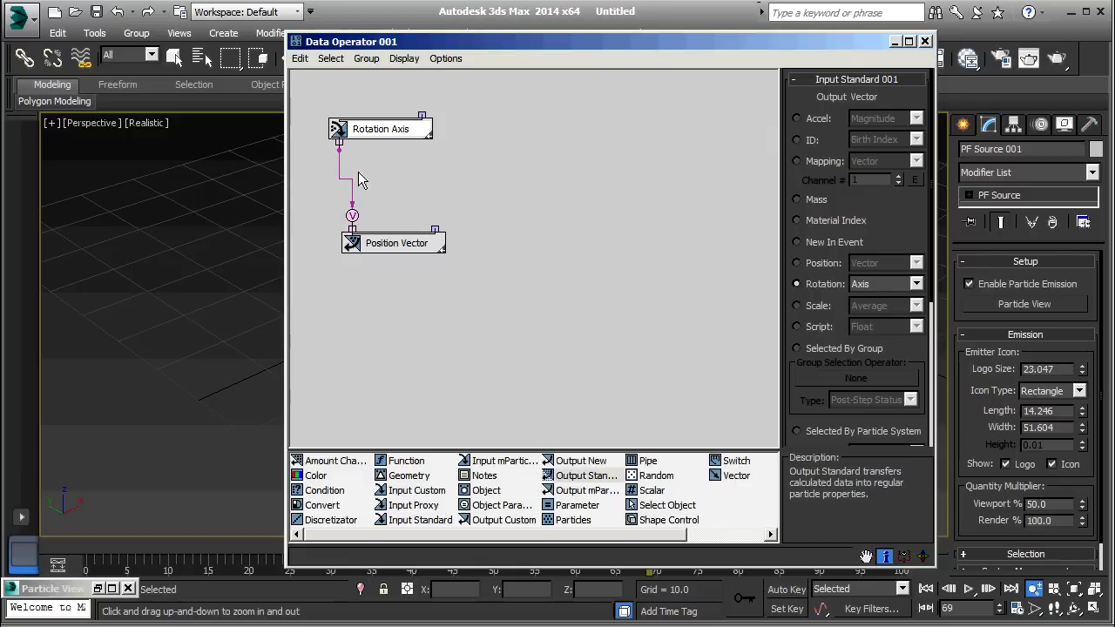
mouse_move(342, 175)
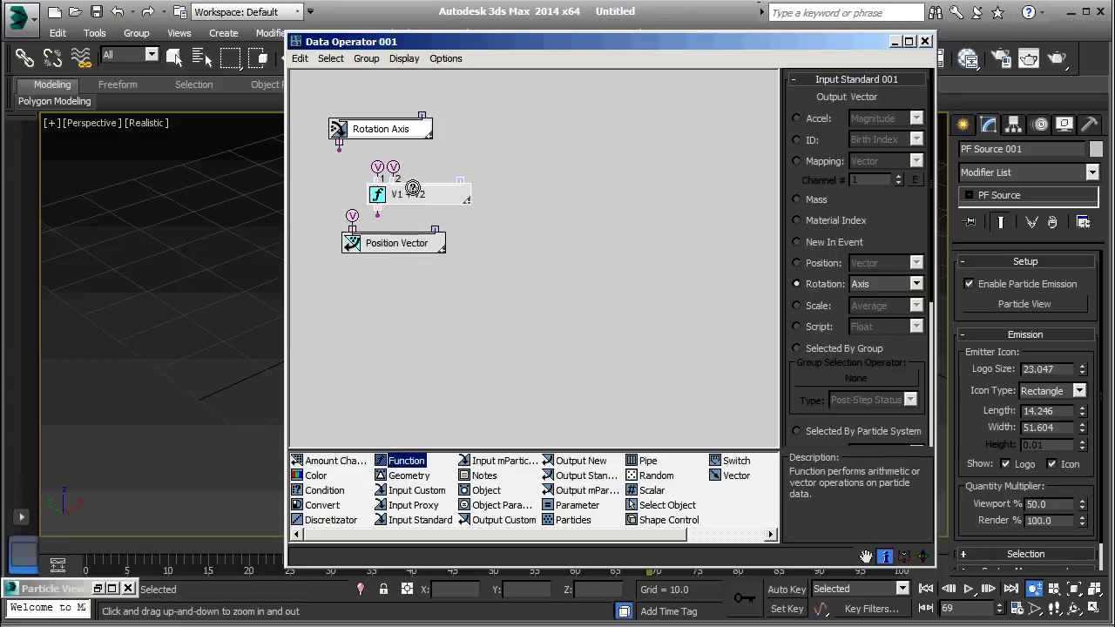
Feed Rotation Axis into the Function node's V1 and set the function to Identity.
left_click(420, 194)
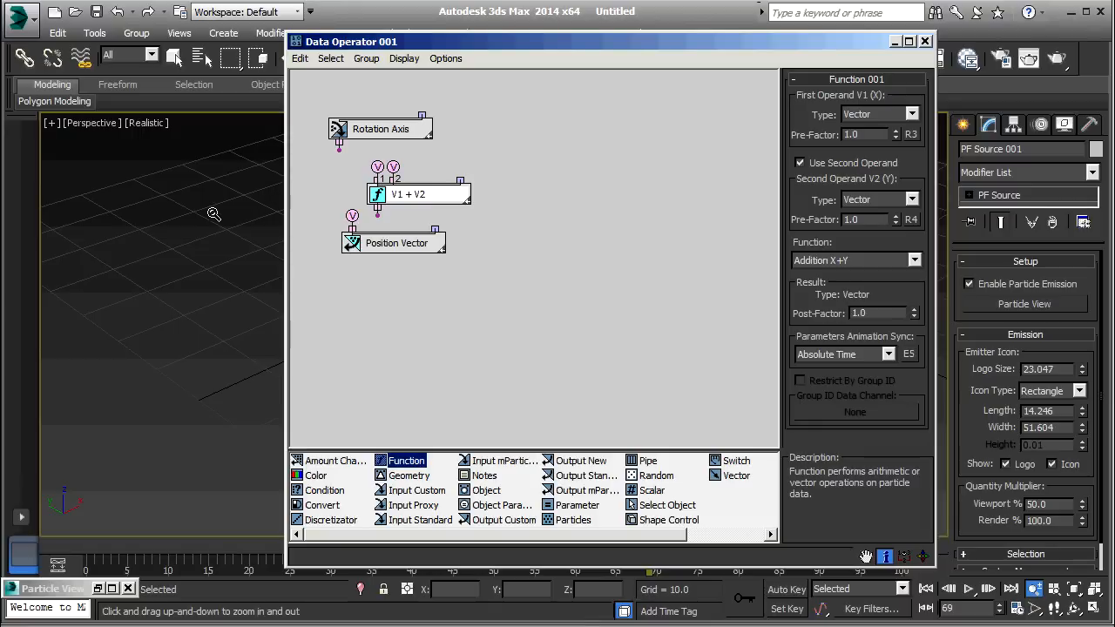
mouse_move(178, 217)
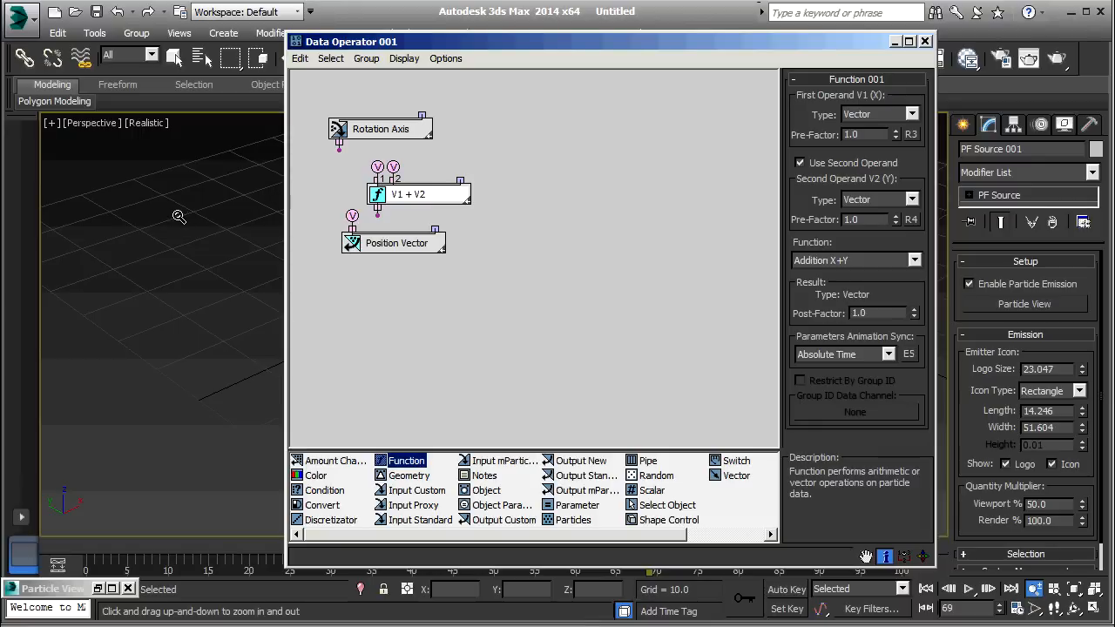
left_click(800, 163)
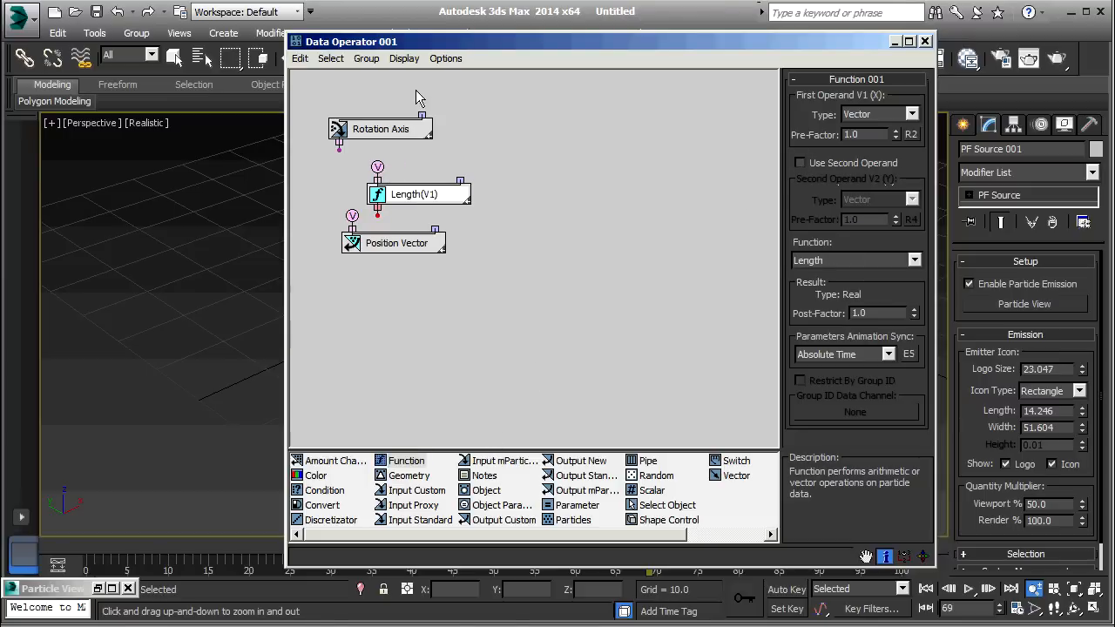
mouse_move(360, 215)
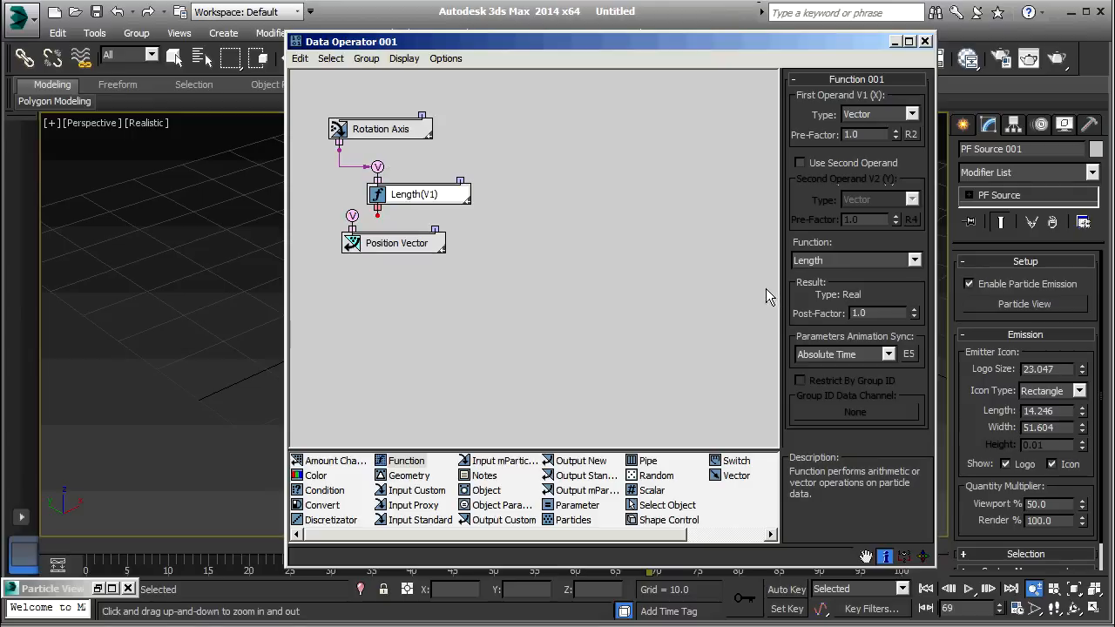
mouse_move(921, 269)
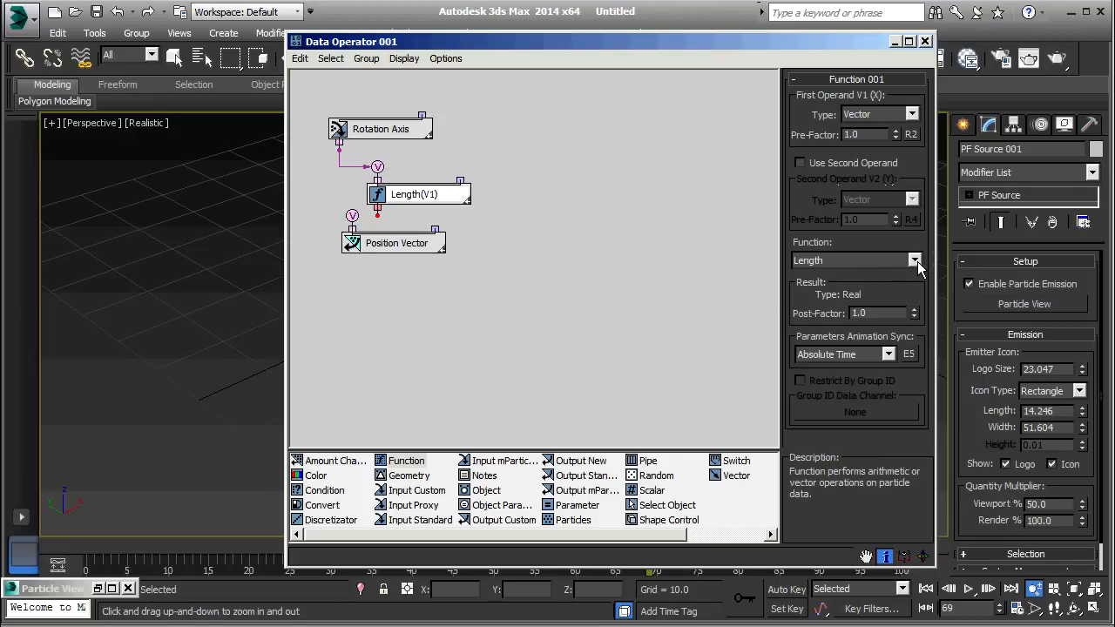
left_click(914, 259)
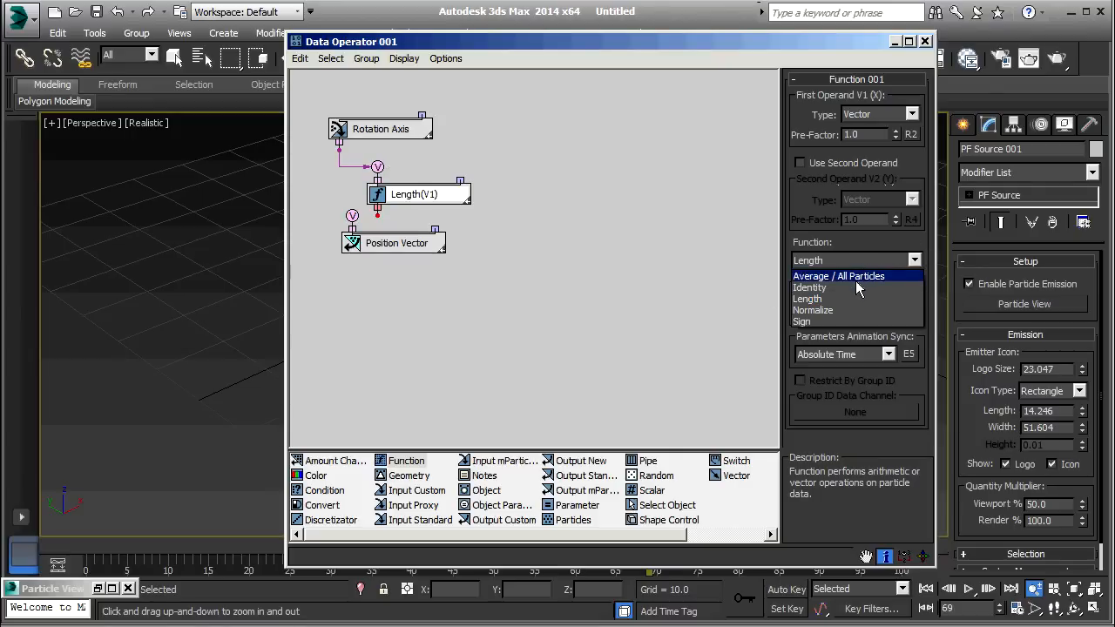
left_click(809, 288)
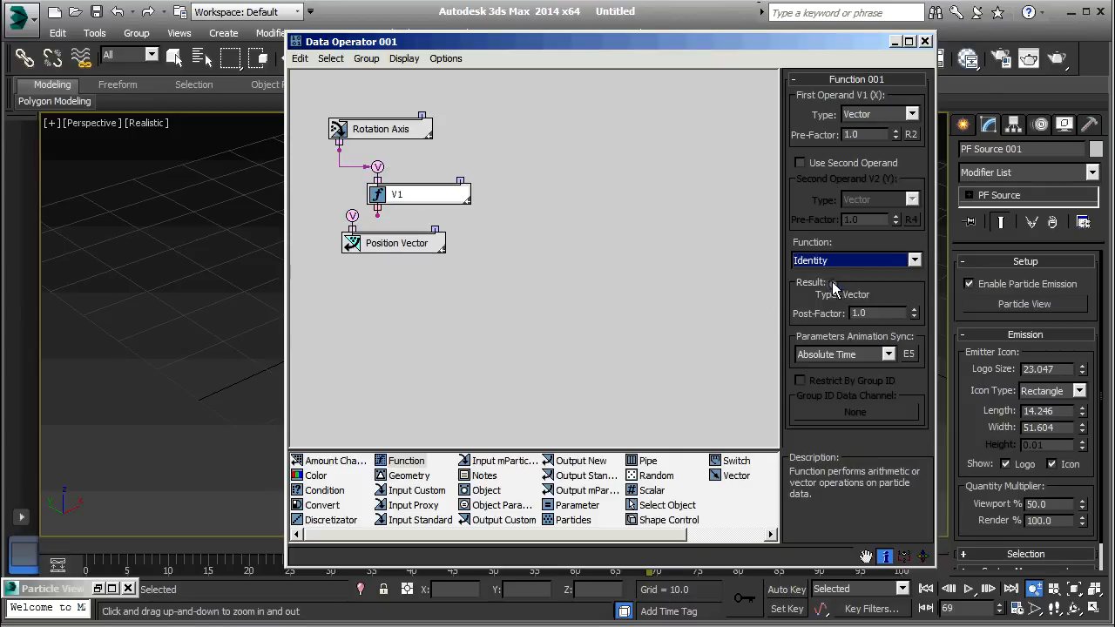
mouse_move(436, 179)
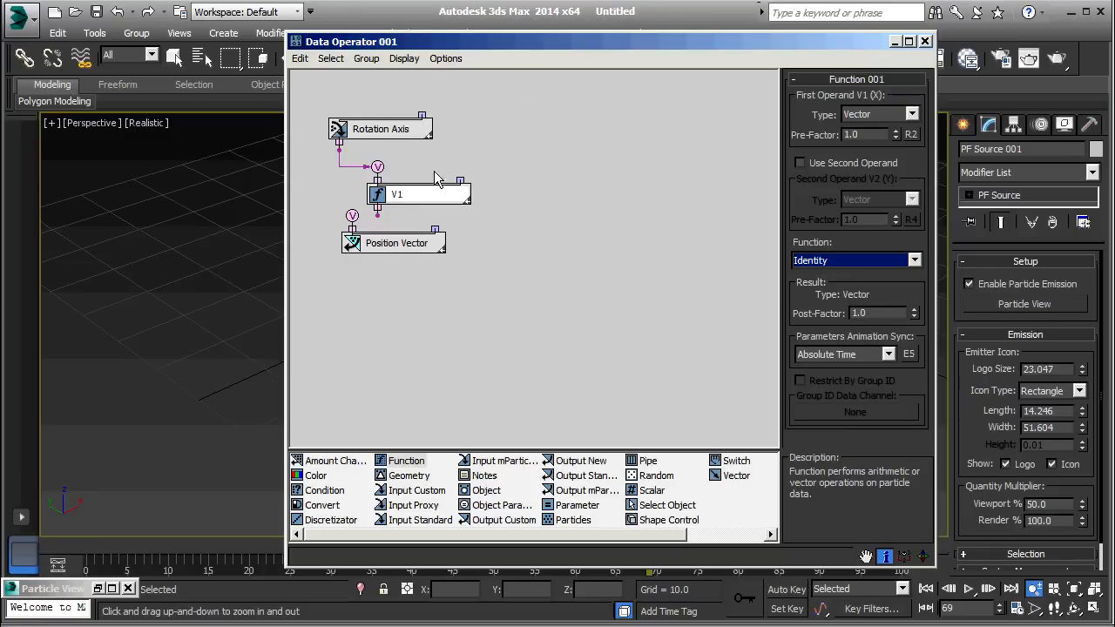
mouse_move(374, 217)
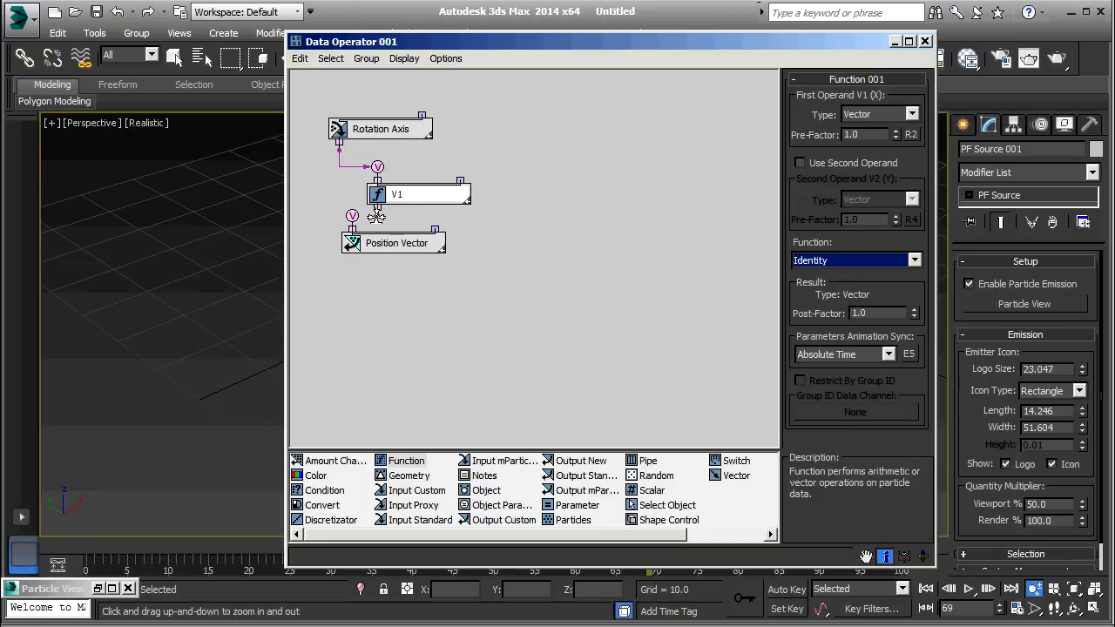
Lower the Position Vector node and connect the Identity function output to it.
left_click_drag(397, 242, 396, 268)
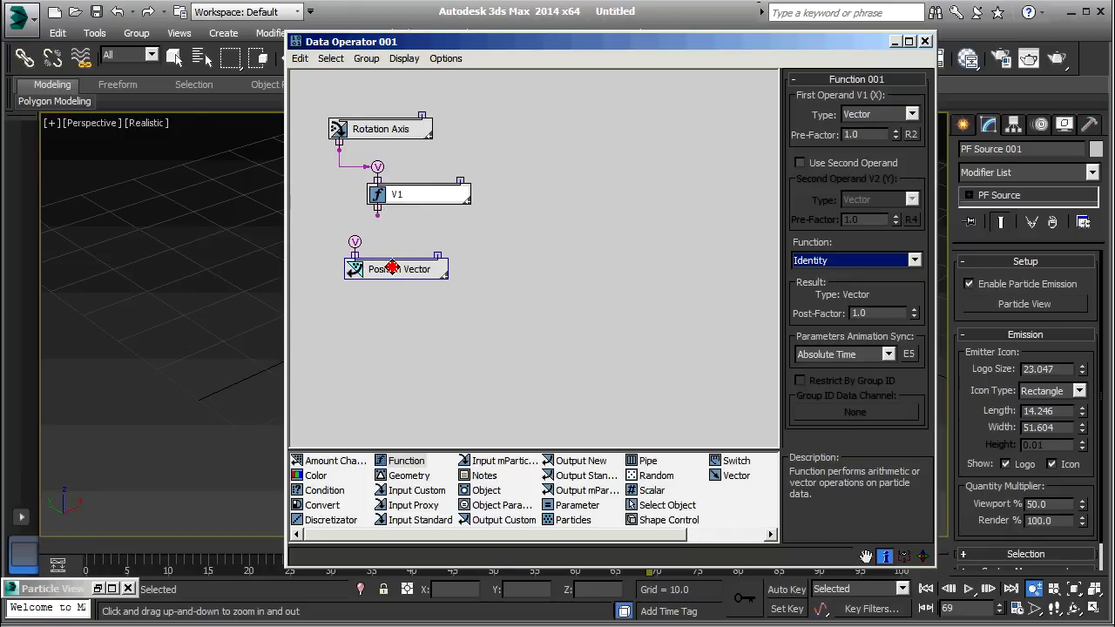
left_click_drag(397, 269, 399, 296)
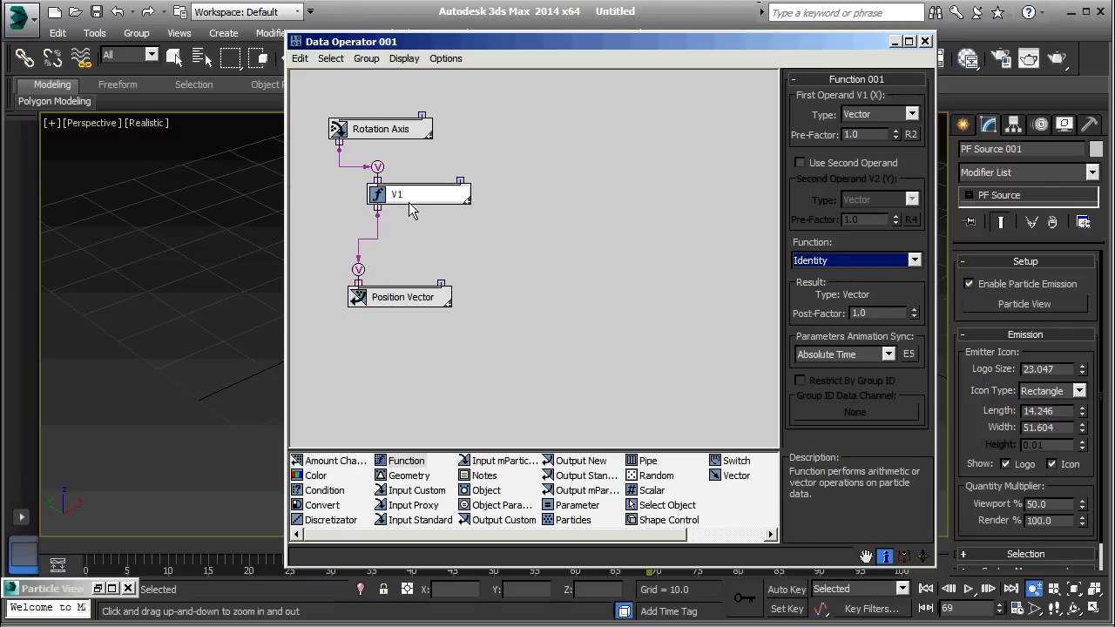
mouse_move(407, 142)
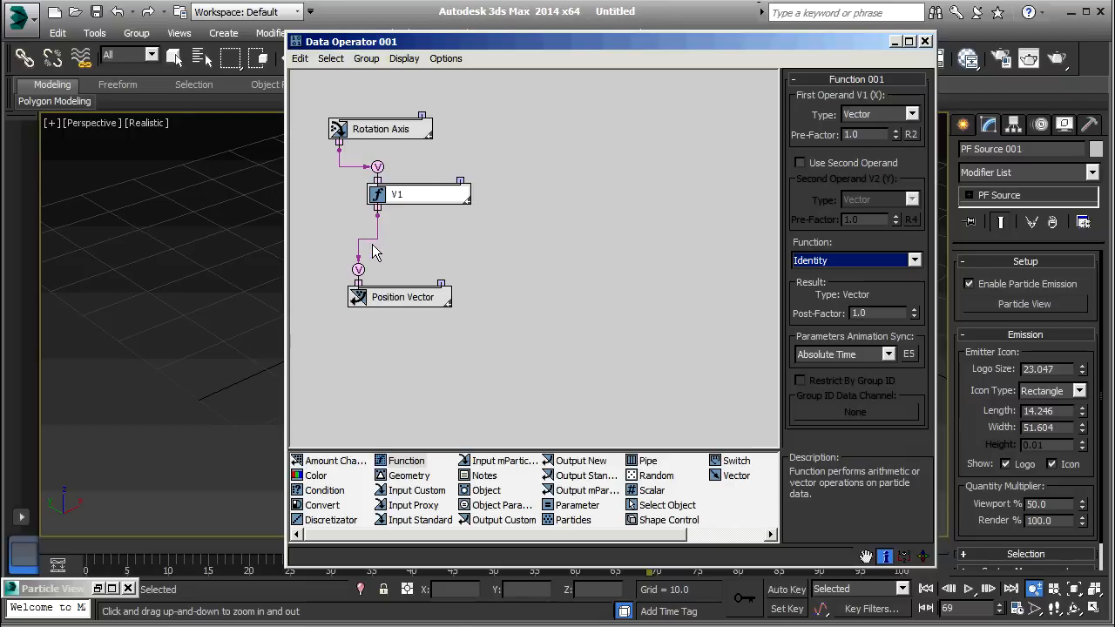
mouse_move(422, 228)
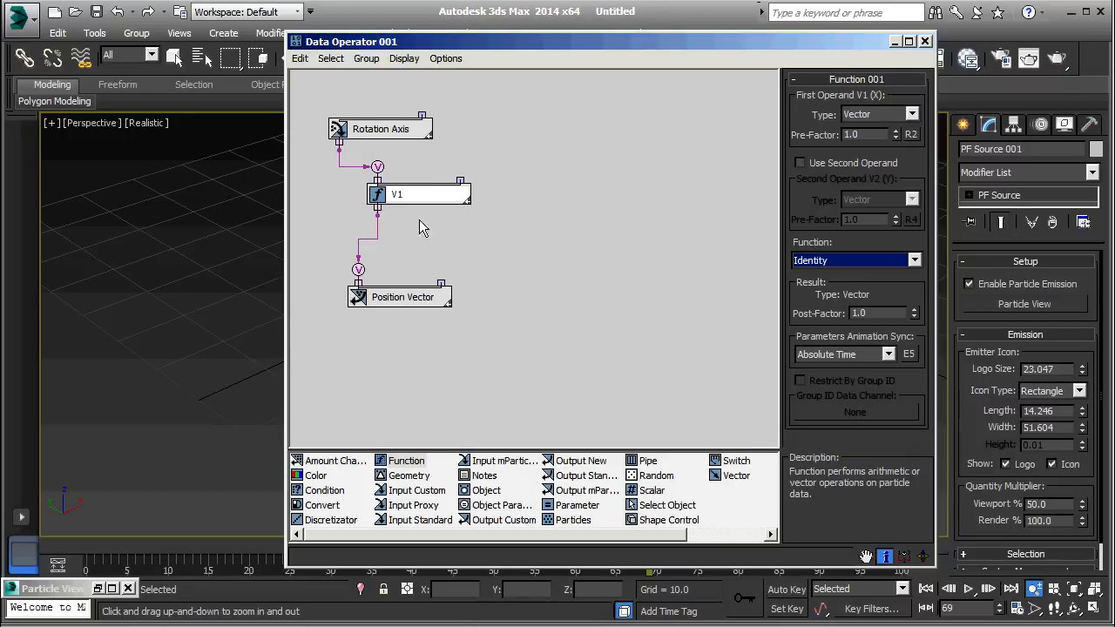
mouse_move(863, 337)
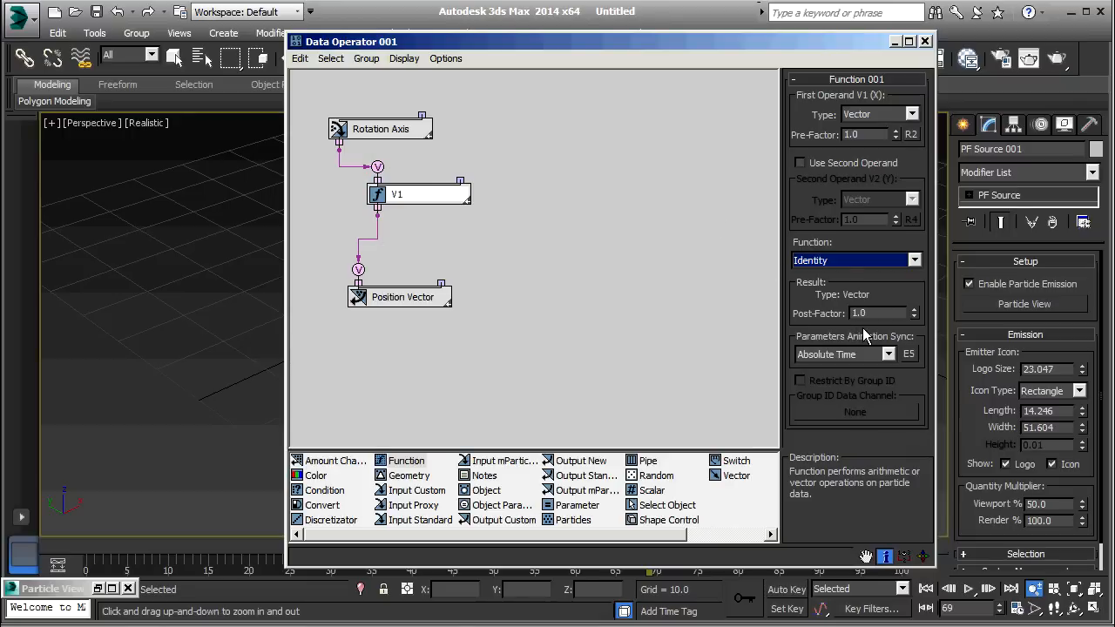
mouse_move(884, 327)
type("10")
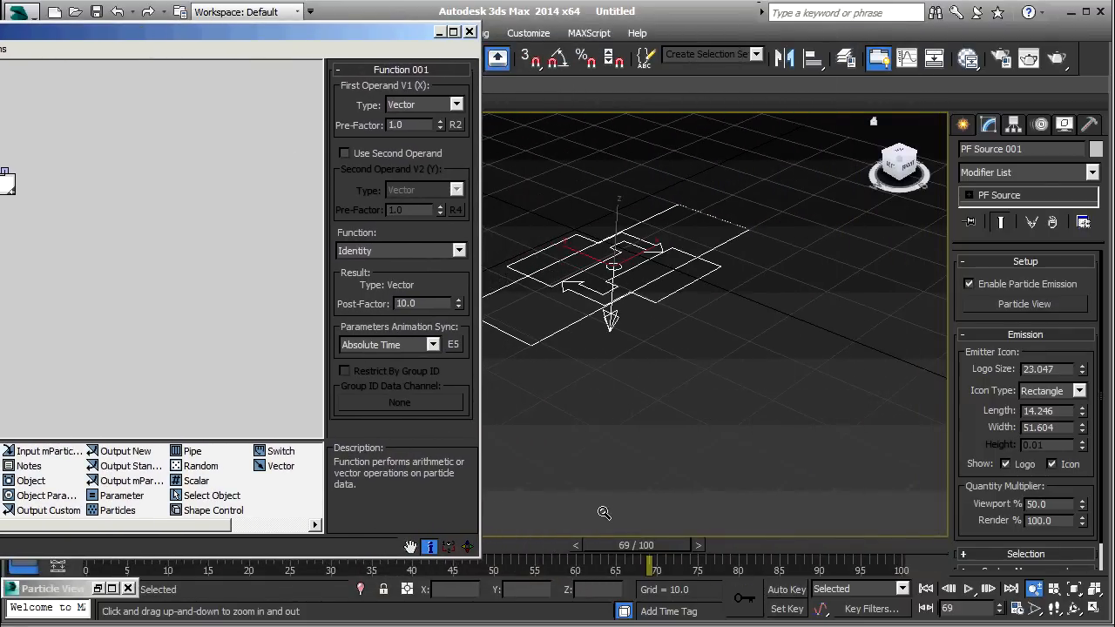
Set the Function node's Post-Factor to 26.7.
left_click_drag(649, 545, 713, 544)
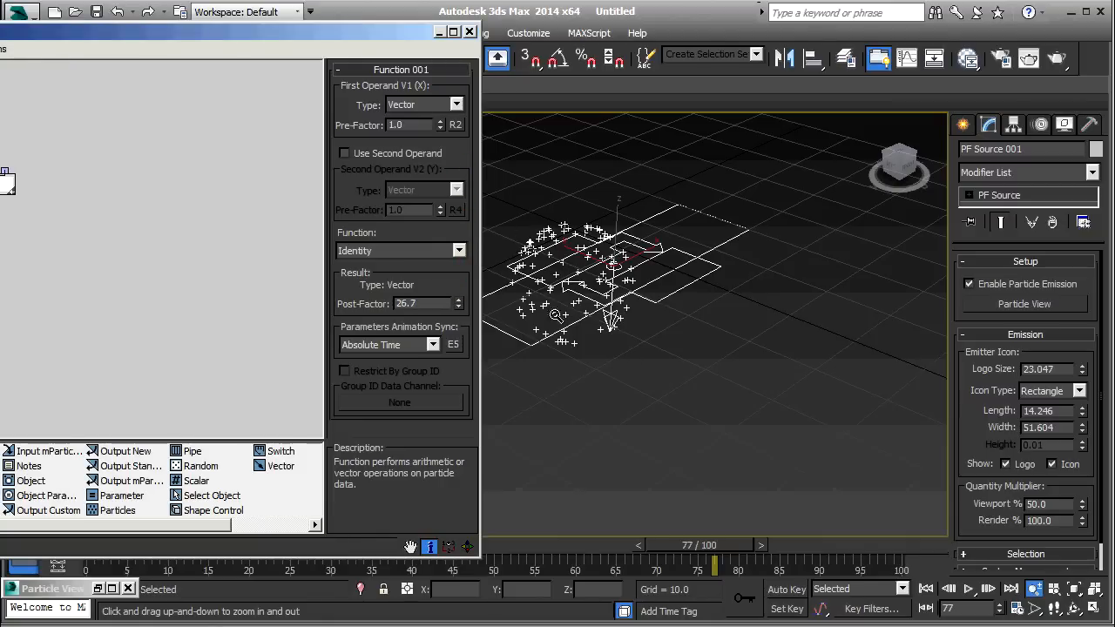
left_click_drag(697, 547, 686, 547)
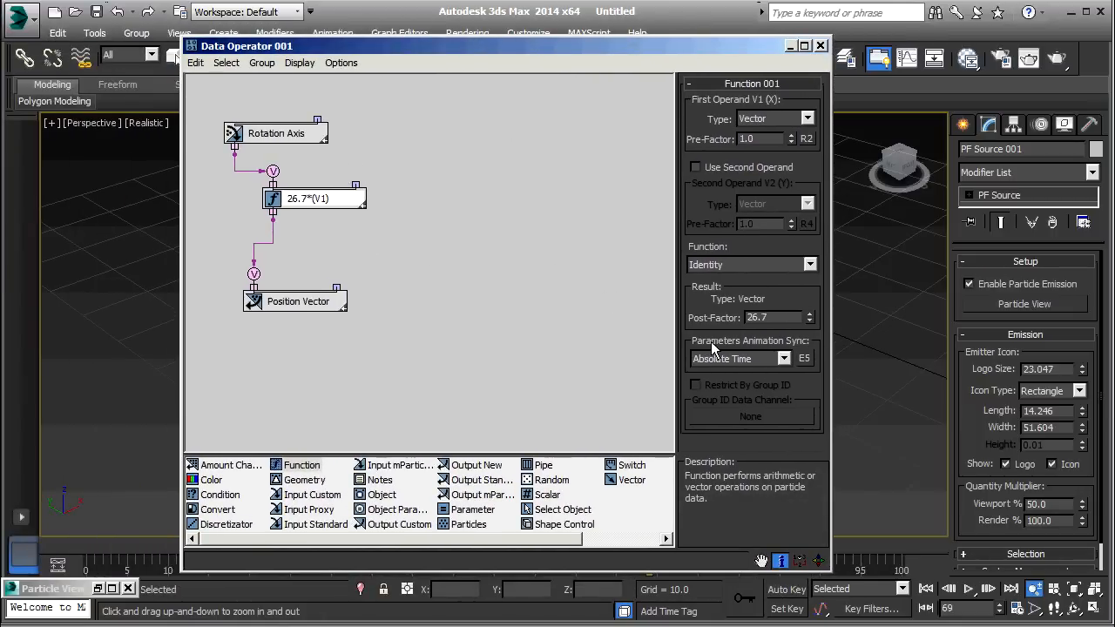
mouse_move(349, 181)
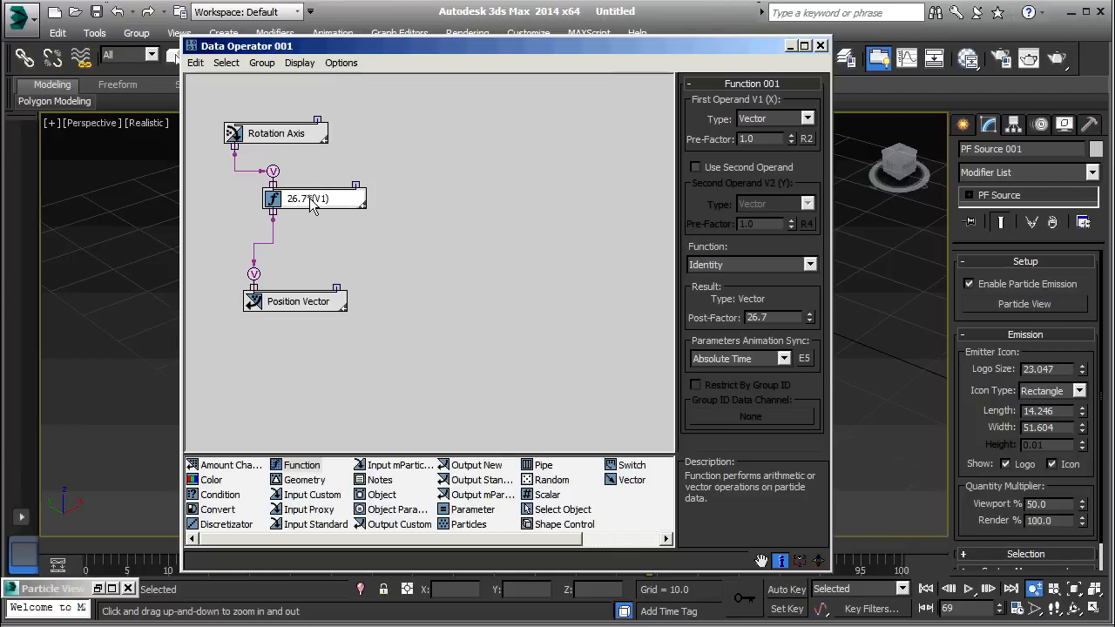
Right-click the 26.7*(V1) Function node for its context menu.
right_click(311, 198)
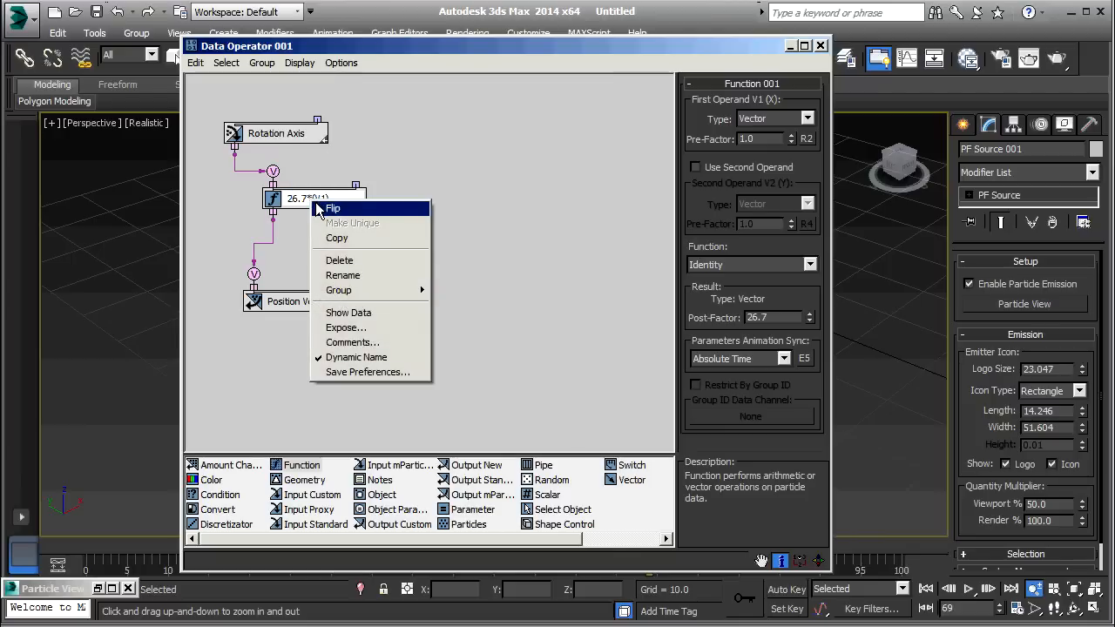
mouse_move(345, 327)
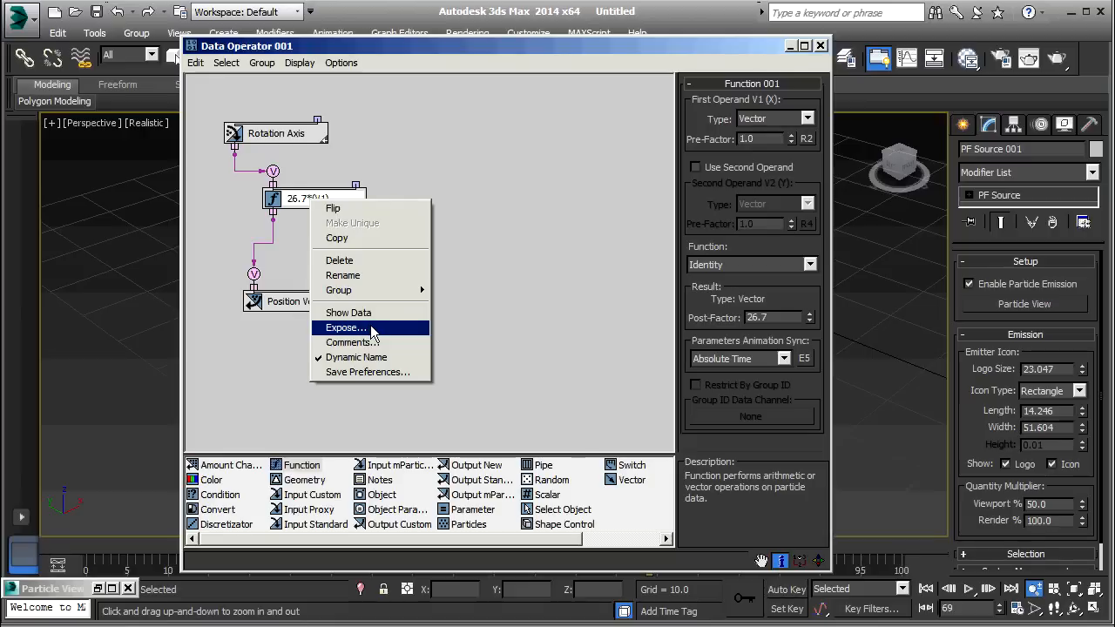
Expose Post Factor under the label 'size', then close the Data Operator editor.
left_click(345, 327)
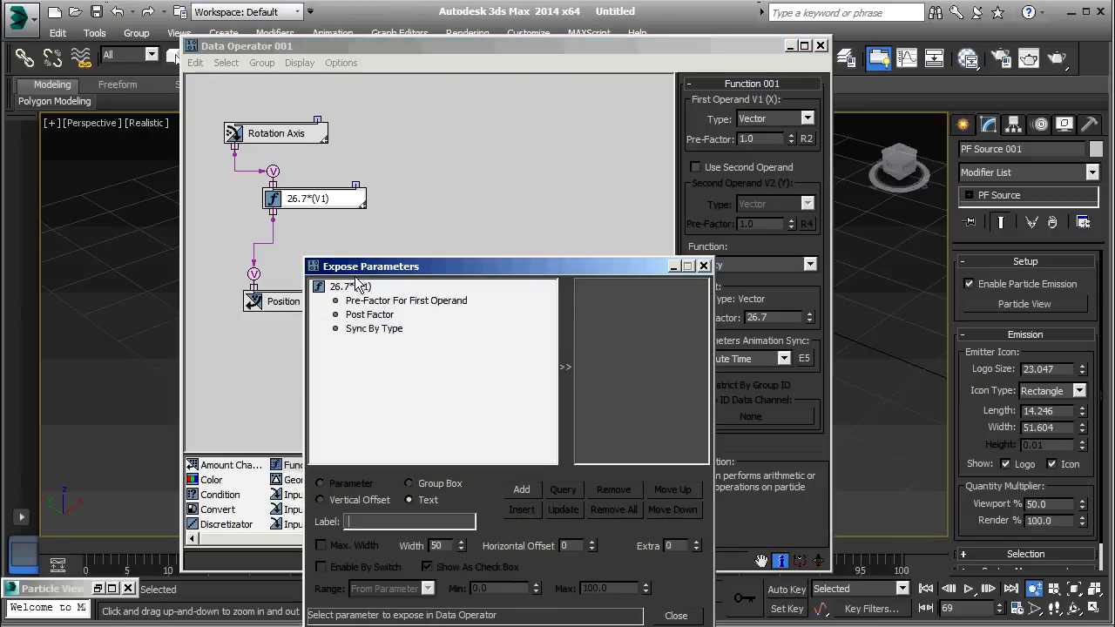
mouse_move(364, 318)
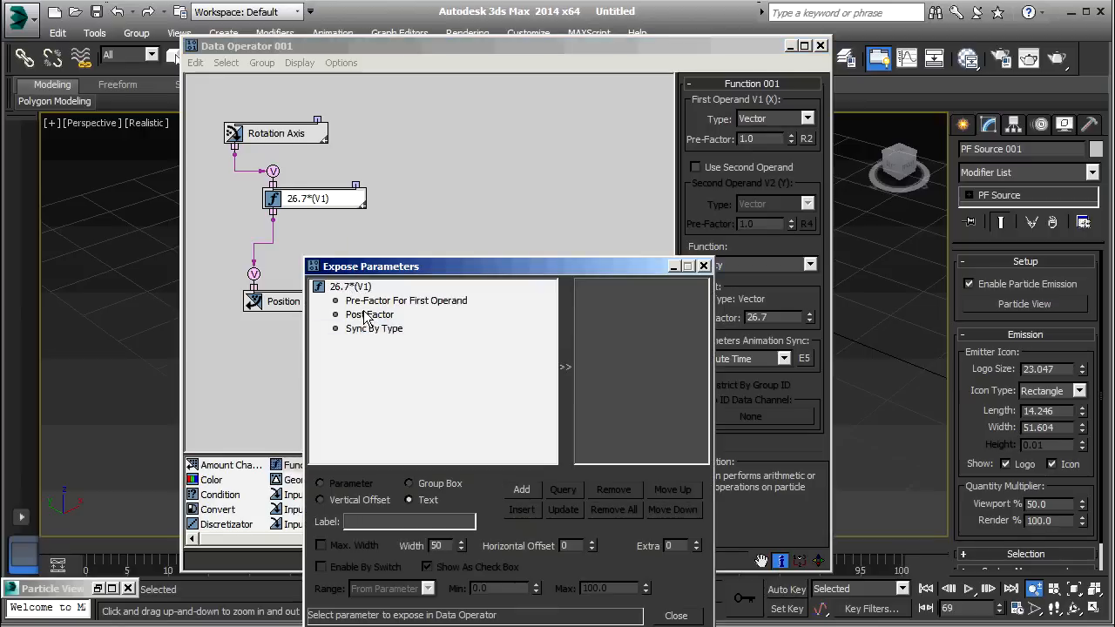
left_click(521, 489)
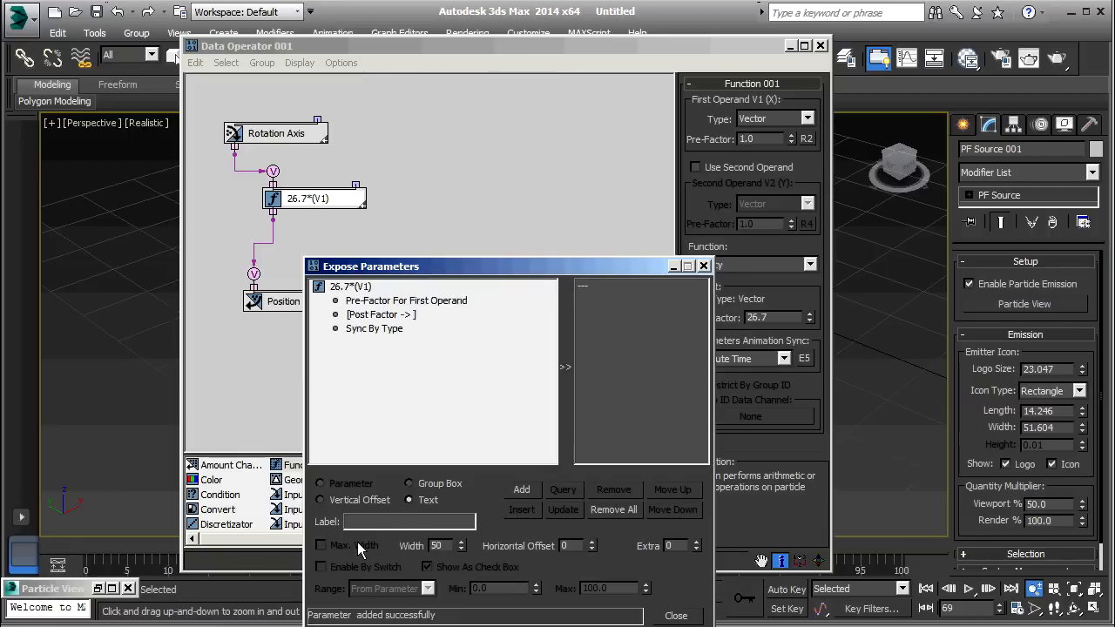
type("size")
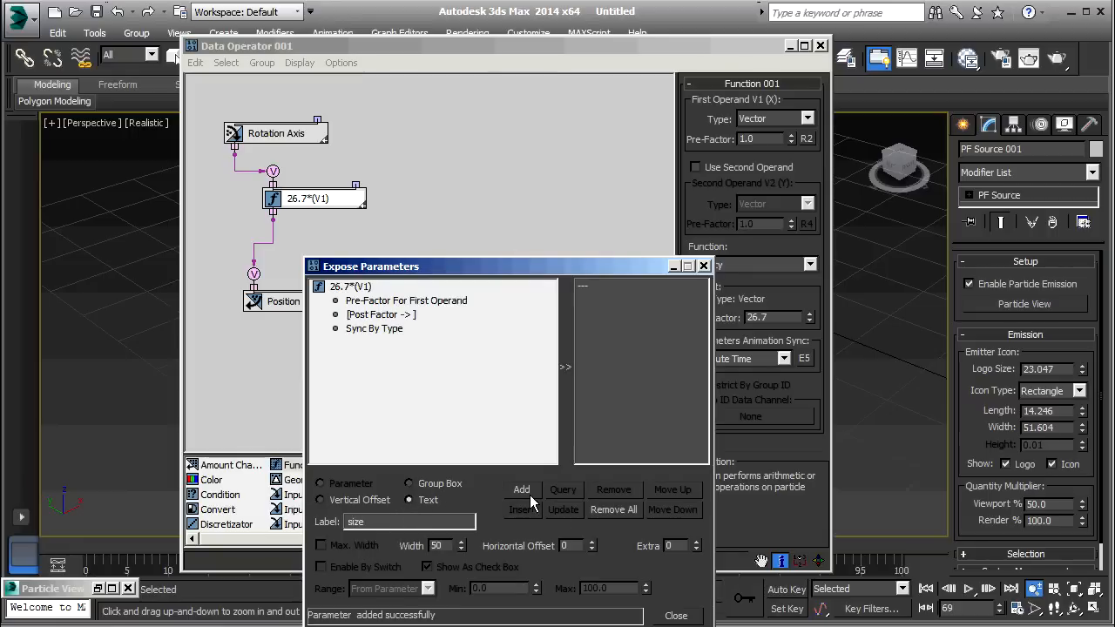
left_click(521, 488)
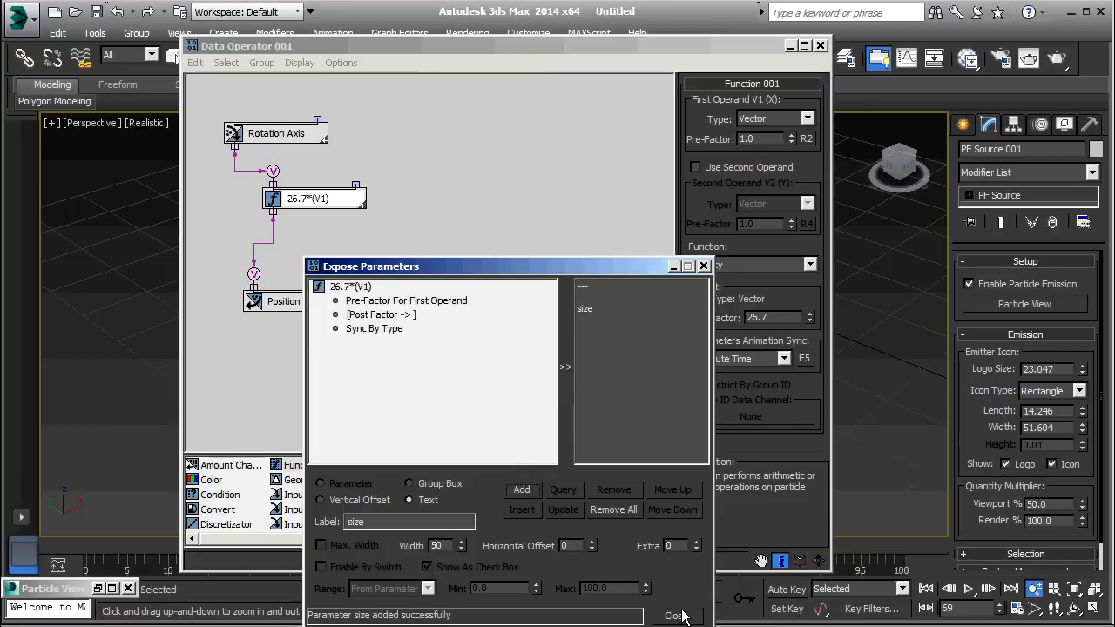
left_click(705, 266)
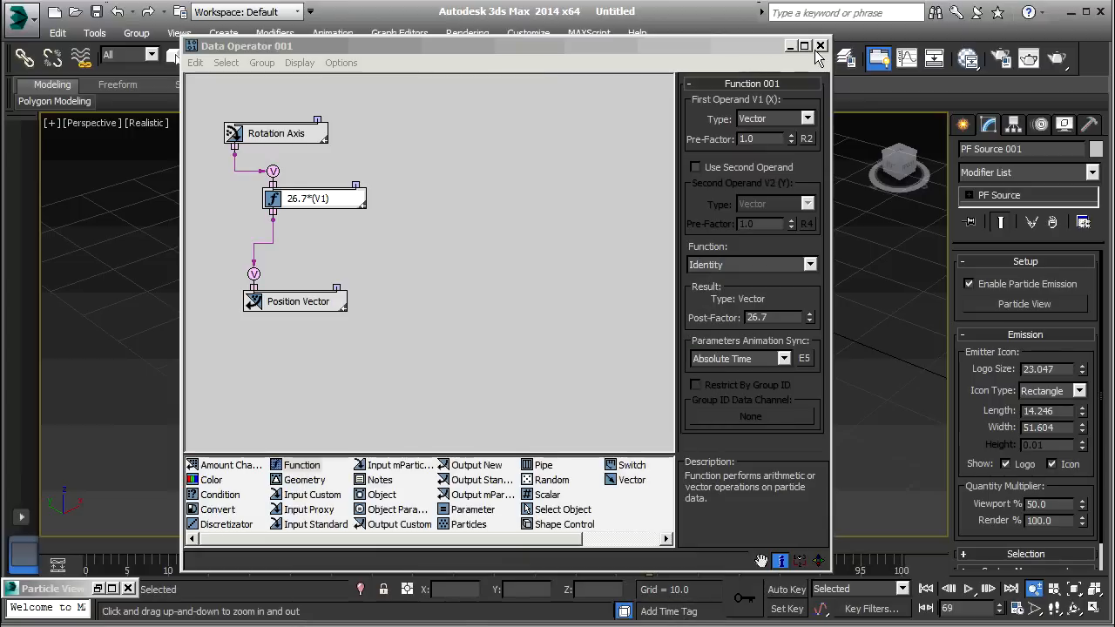
left_click(819, 45)
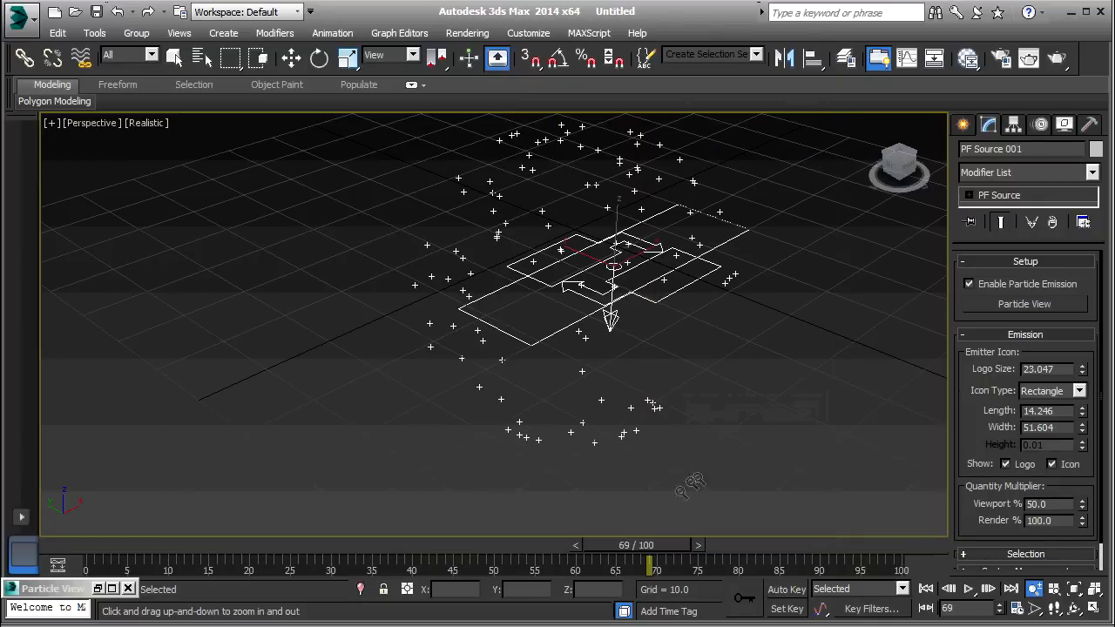
Reopen Particle View to check Data Operator 001's exposed size value of 26.7.
left_click(1025, 304)
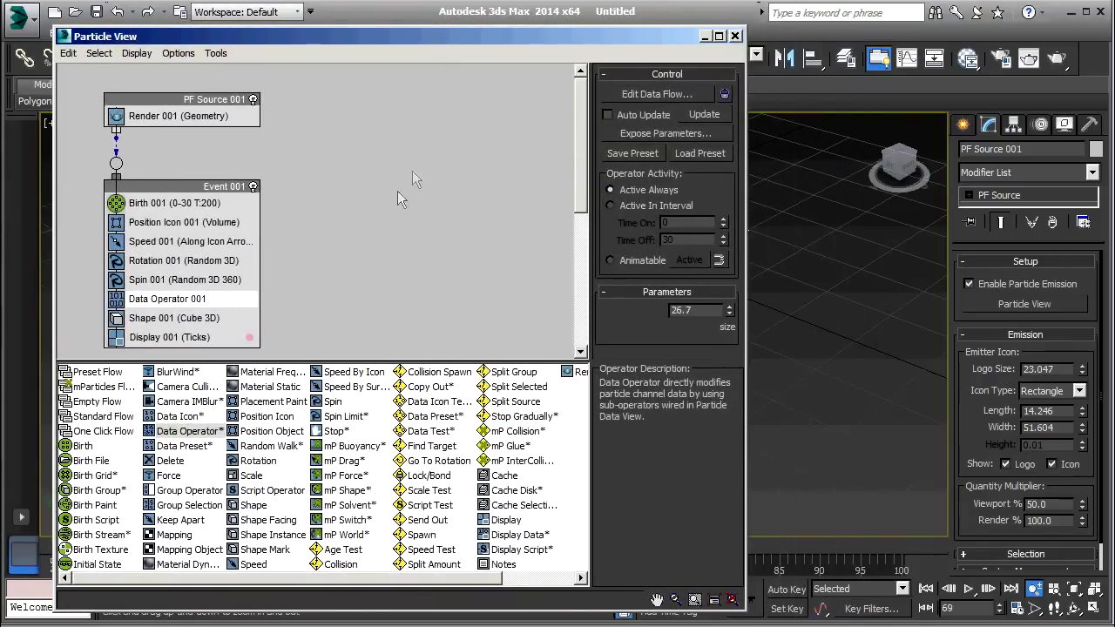
mouse_move(192, 299)
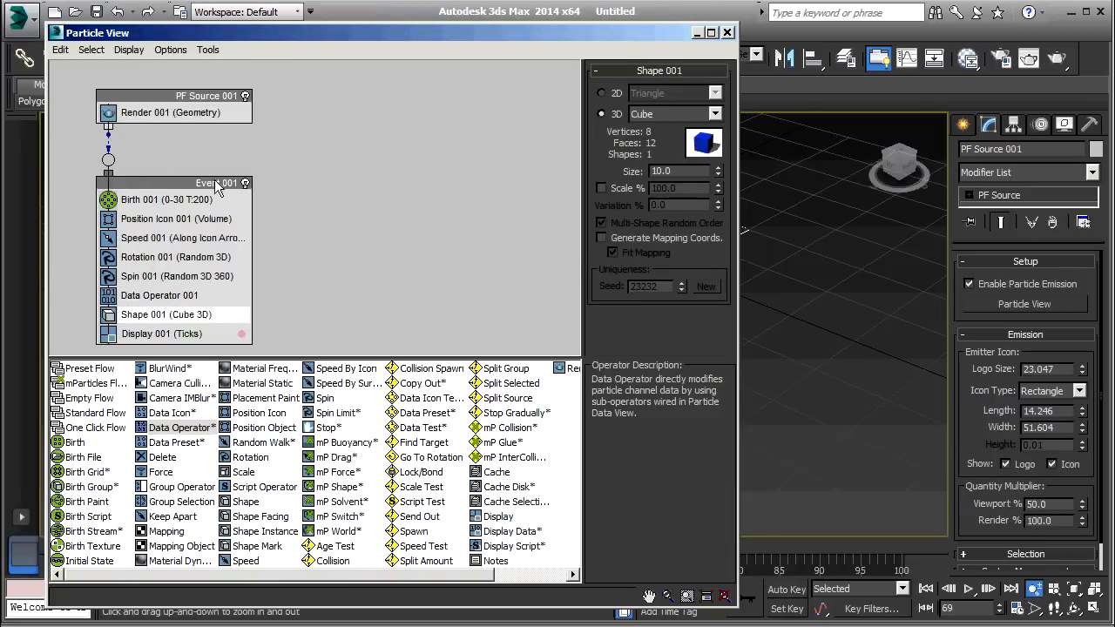
left_click(717, 113)
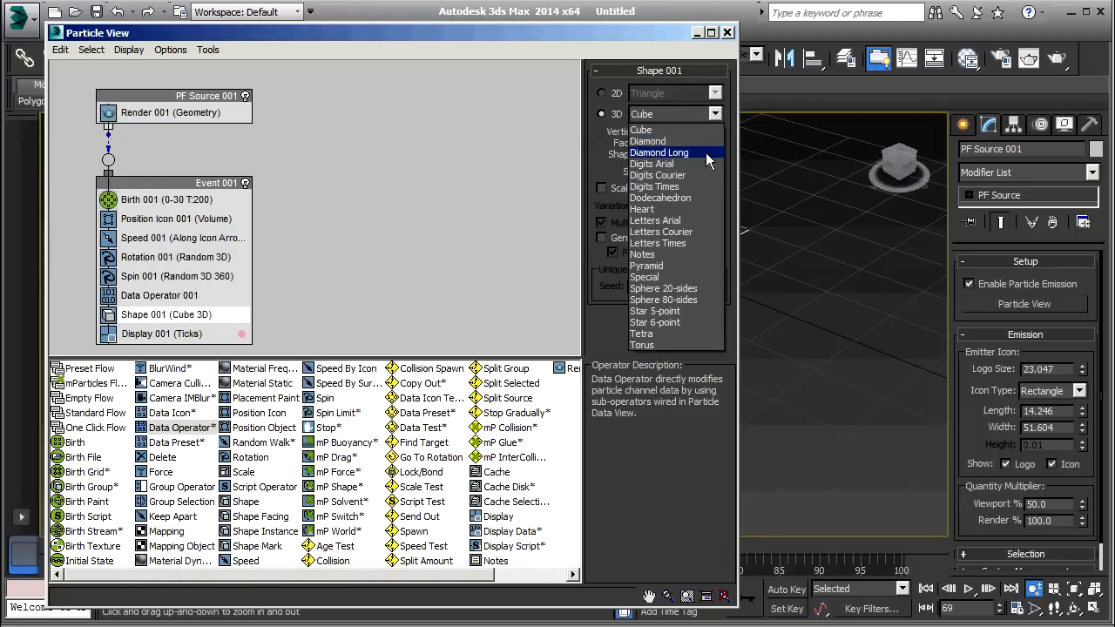
left_click(663, 298)
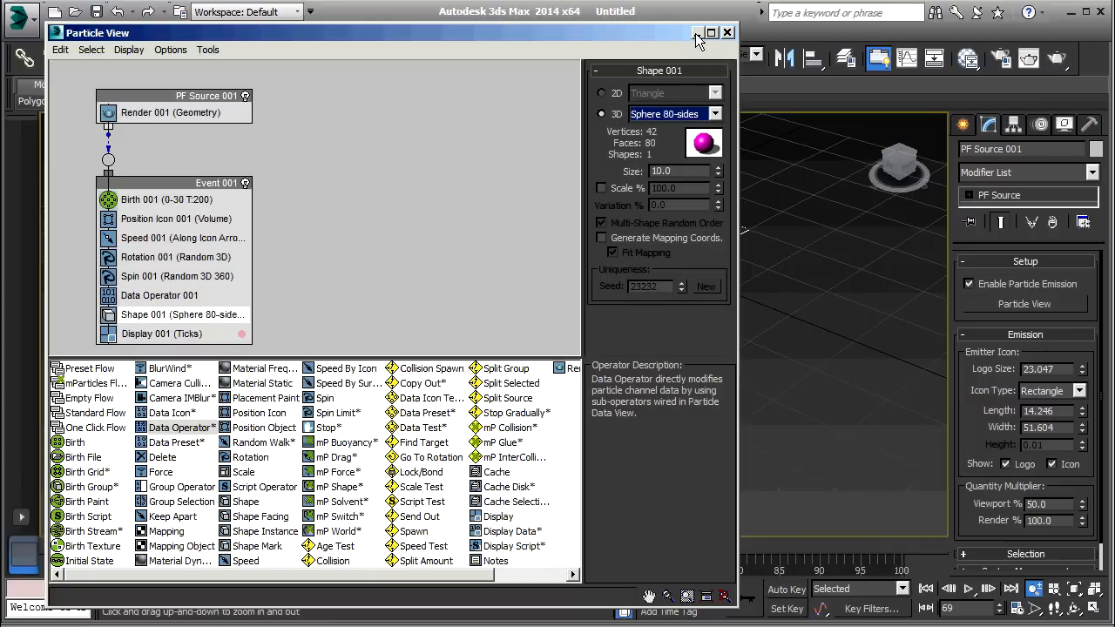
left_click(728, 32)
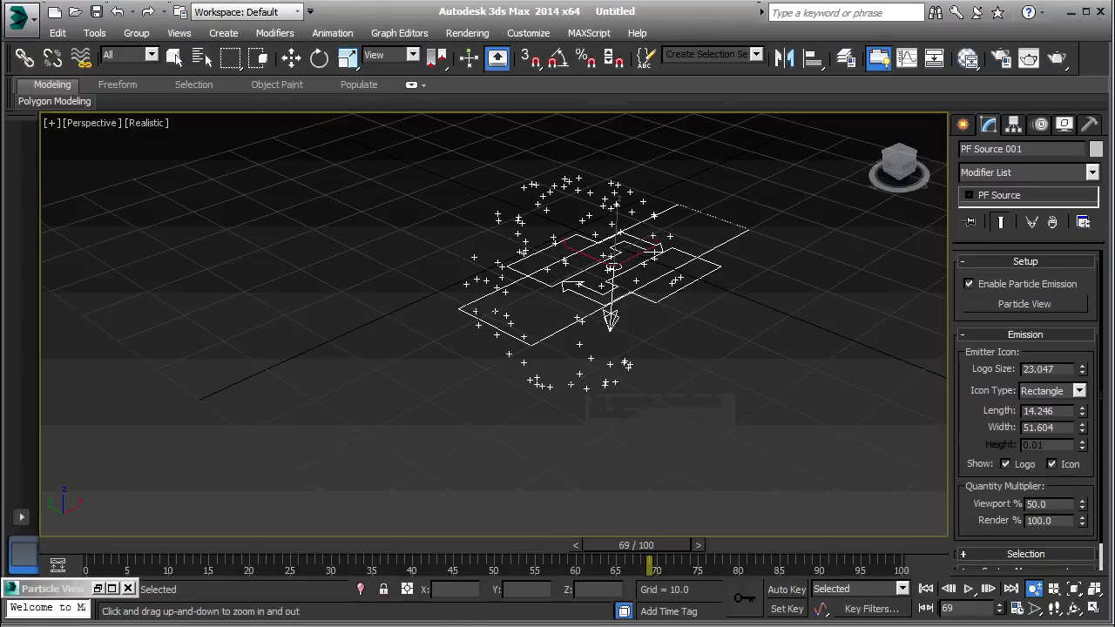
mouse_move(1057, 58)
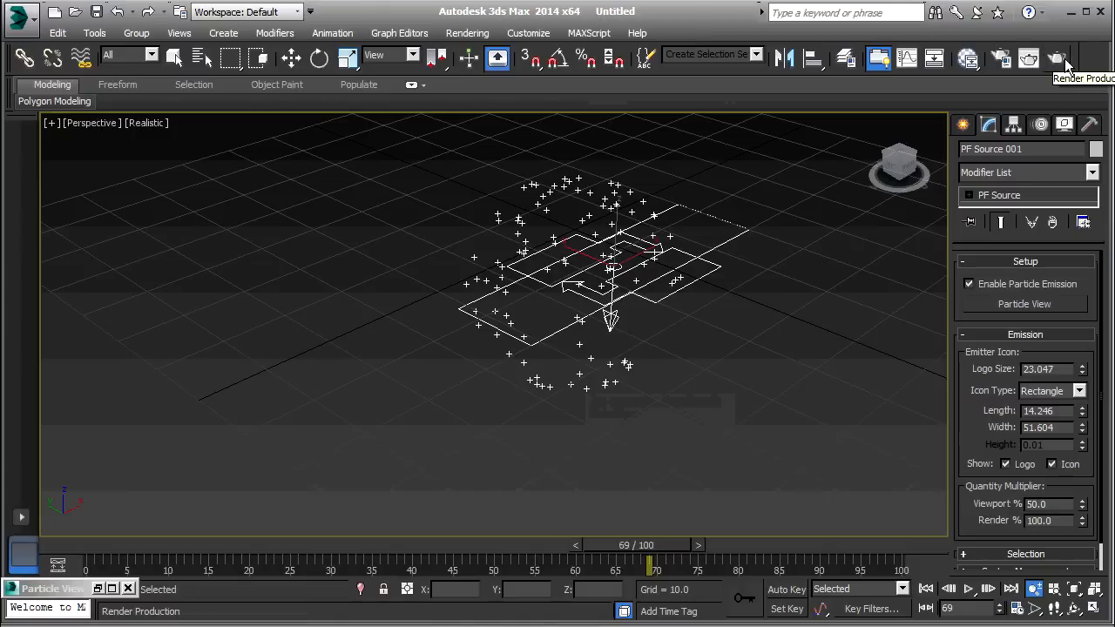
left_click(1056, 58)
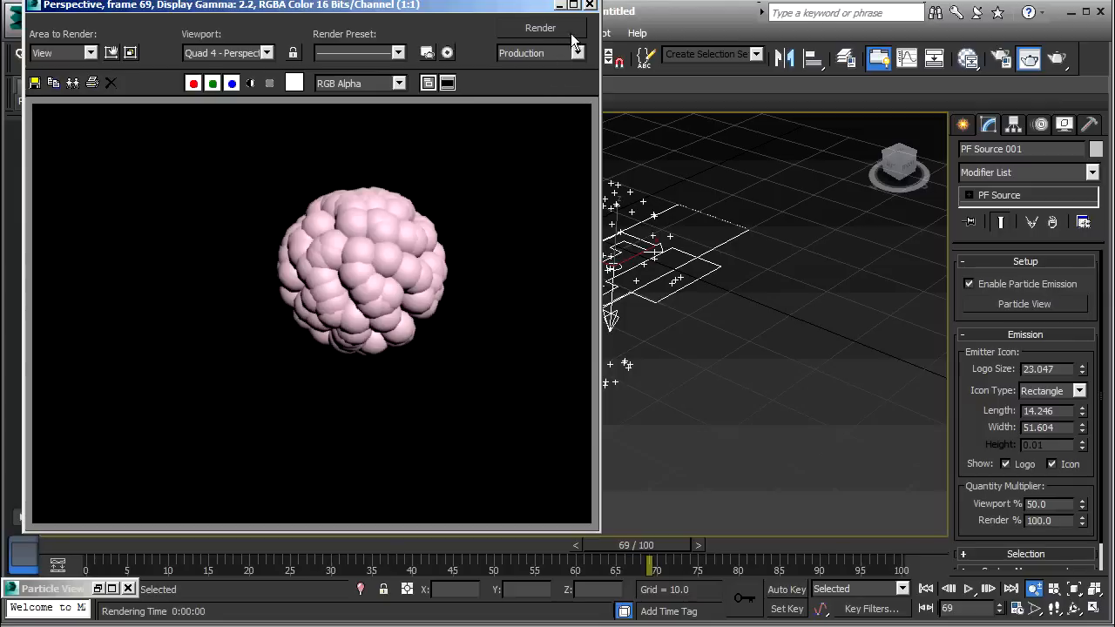
mouse_move(451, 156)
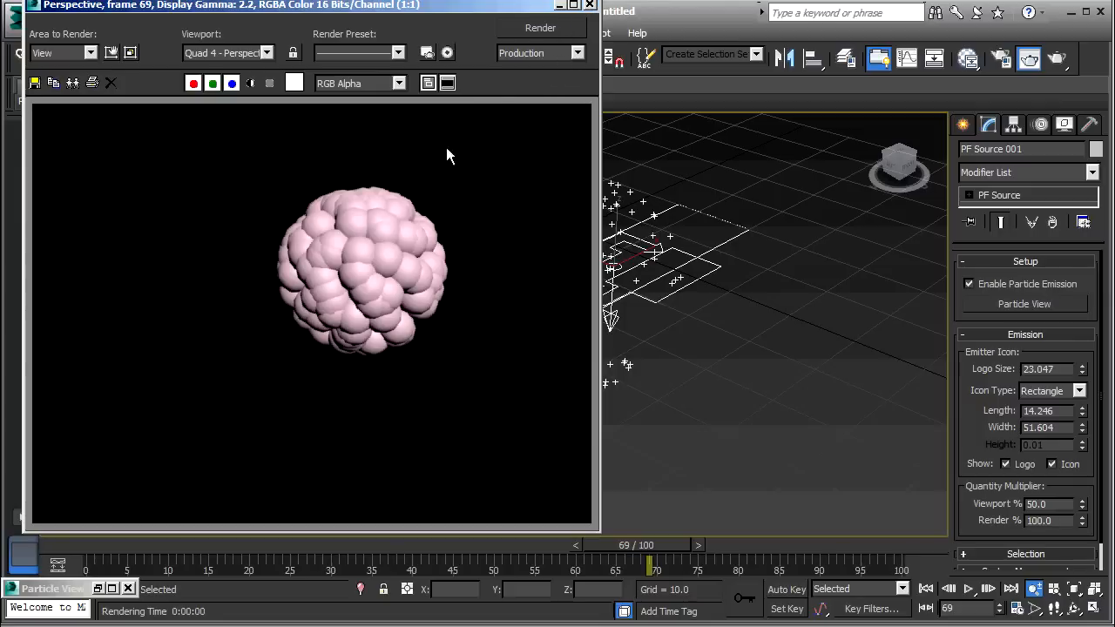
left_click(590, 5)
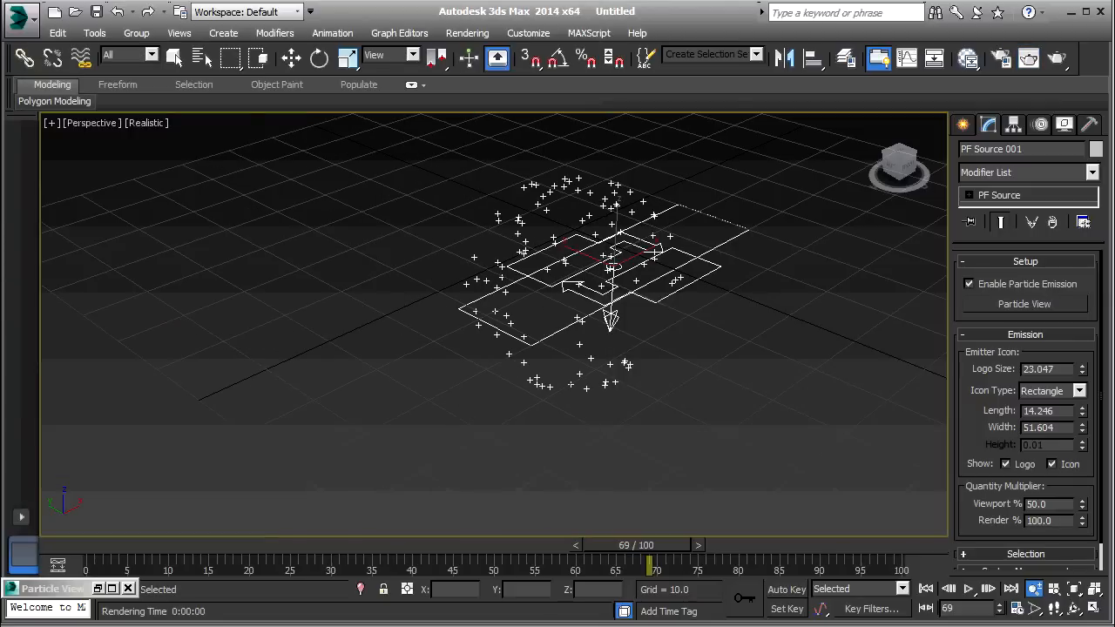
Lower the Shape 001 sphere size and re-render the frame as a sparse shell.
left_click(1025, 303)
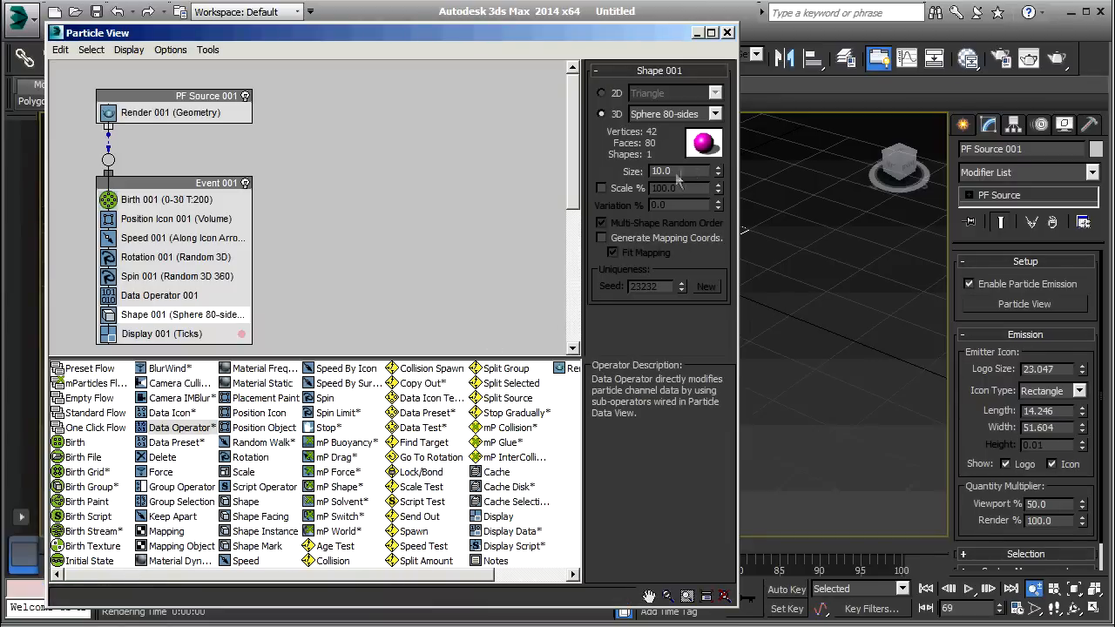
triple_click(680, 171)
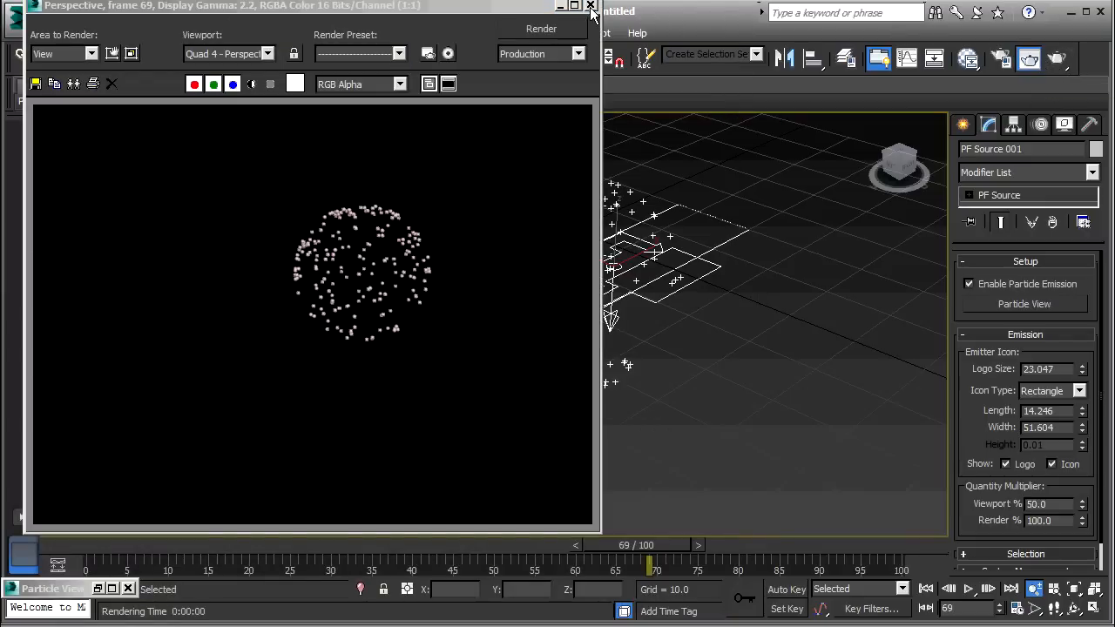
left_click(591, 6)
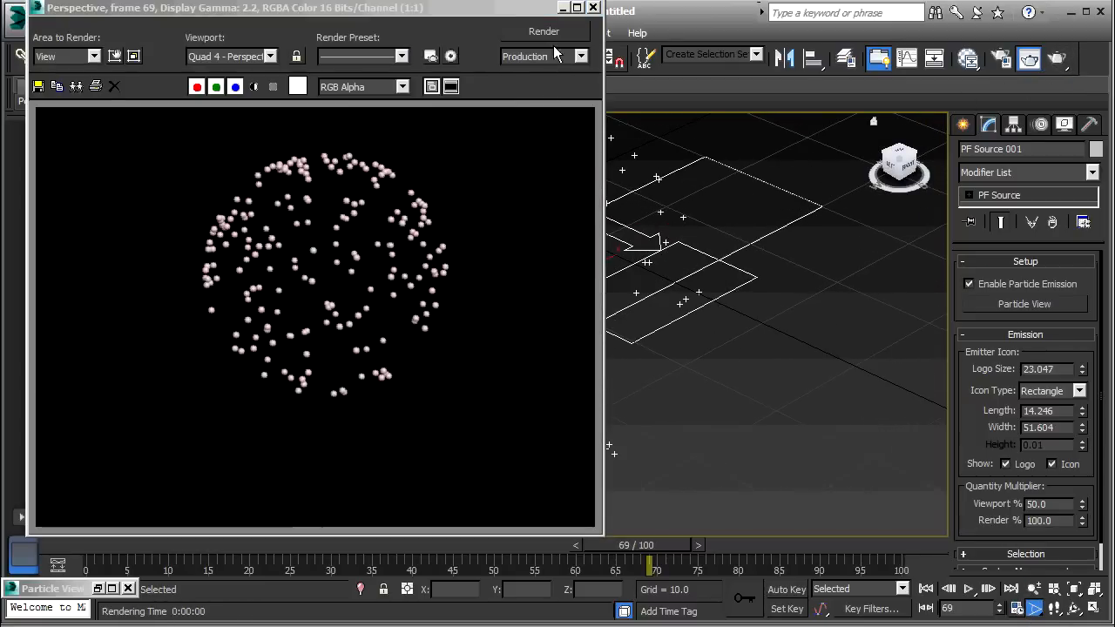
left_click(594, 7)
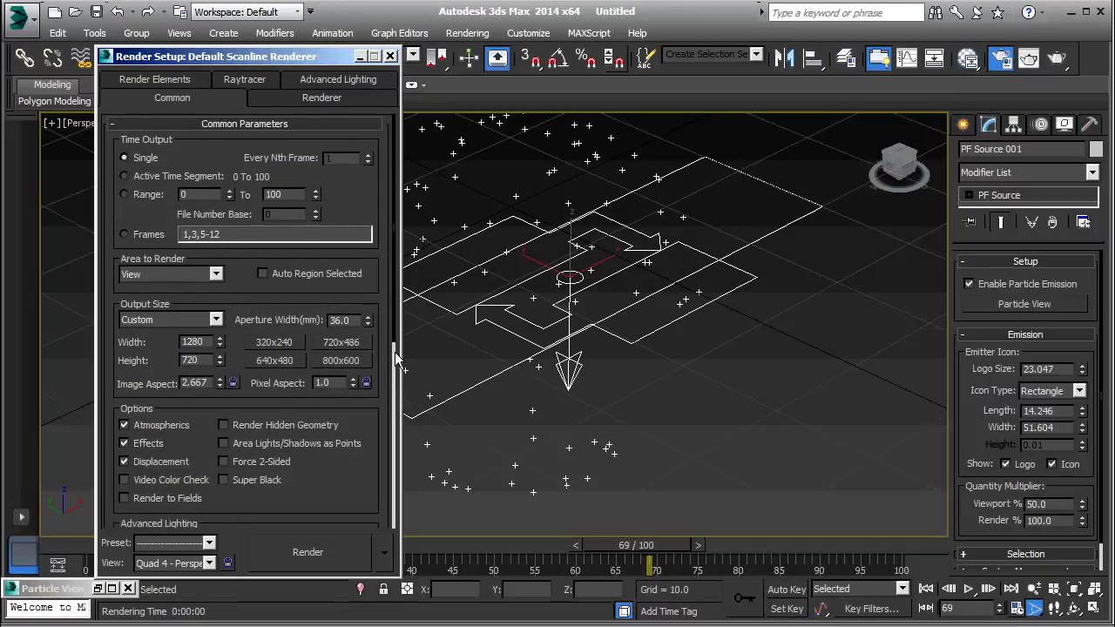
Open the Render Output Files dialog to save as particle_ball.
scroll("down", 3)
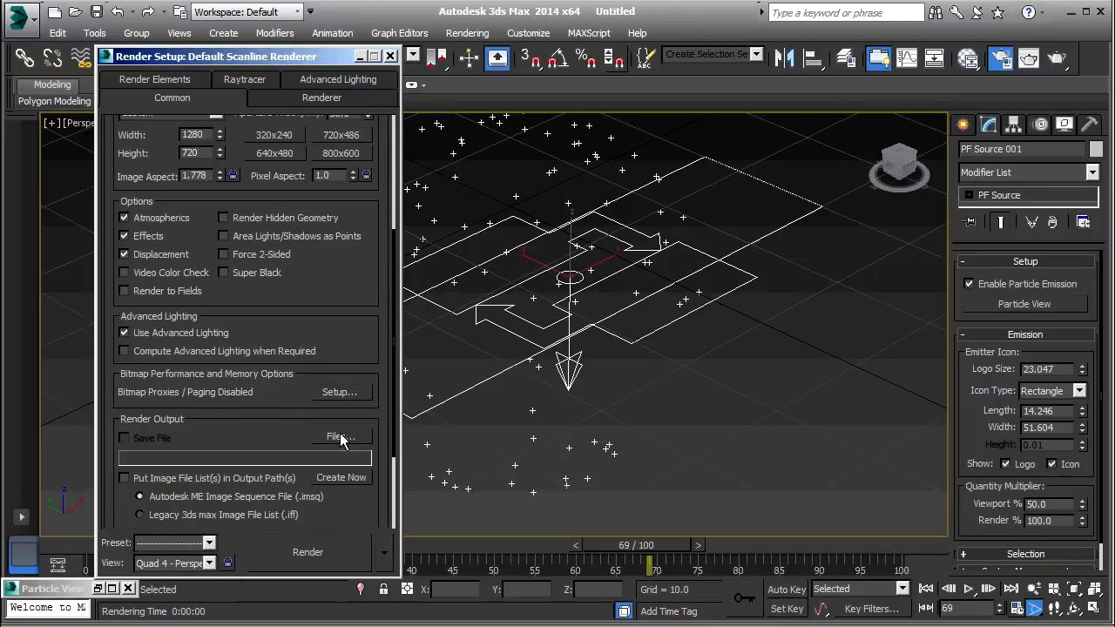
left_click(338, 436)
type("particle_ball")
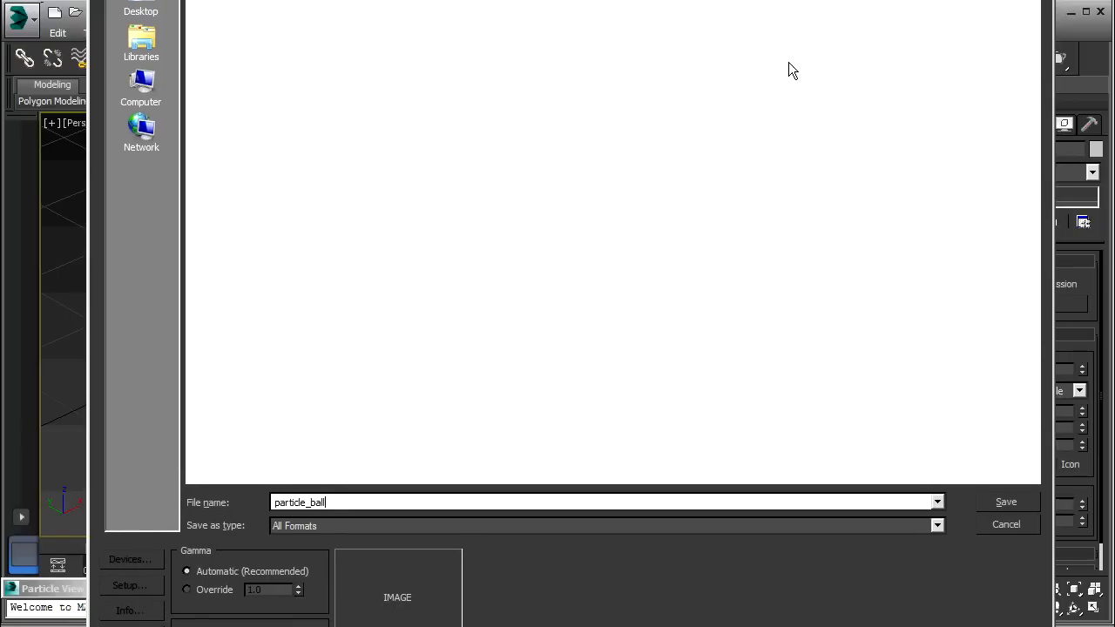
mouse_move(614, 248)
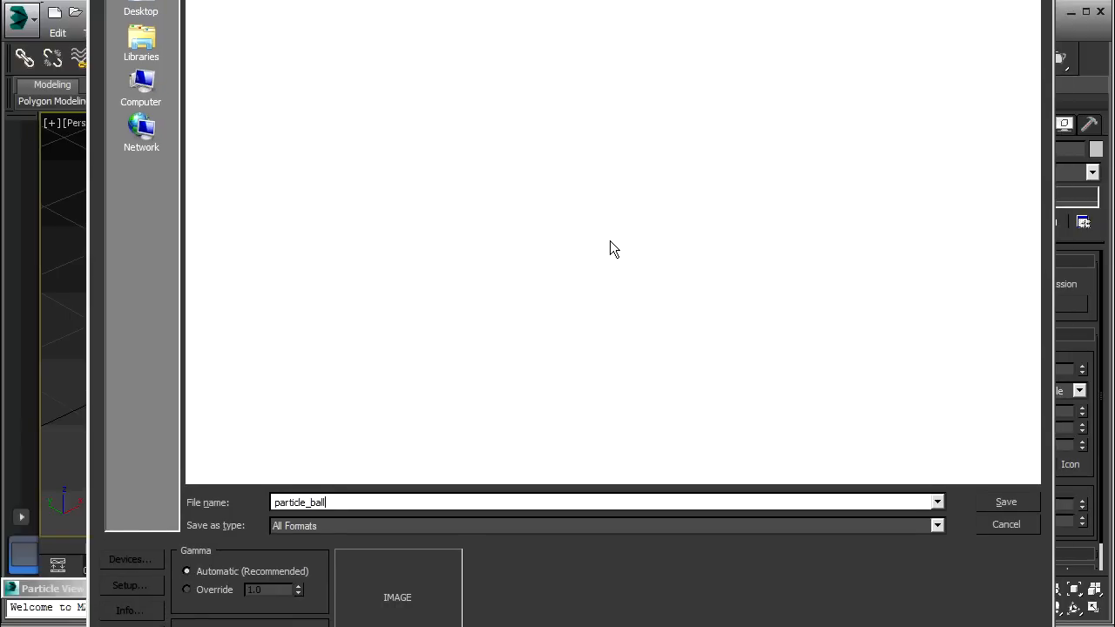
Save the render output as an AVI file named particle_ball.avi.
left_click(938, 525)
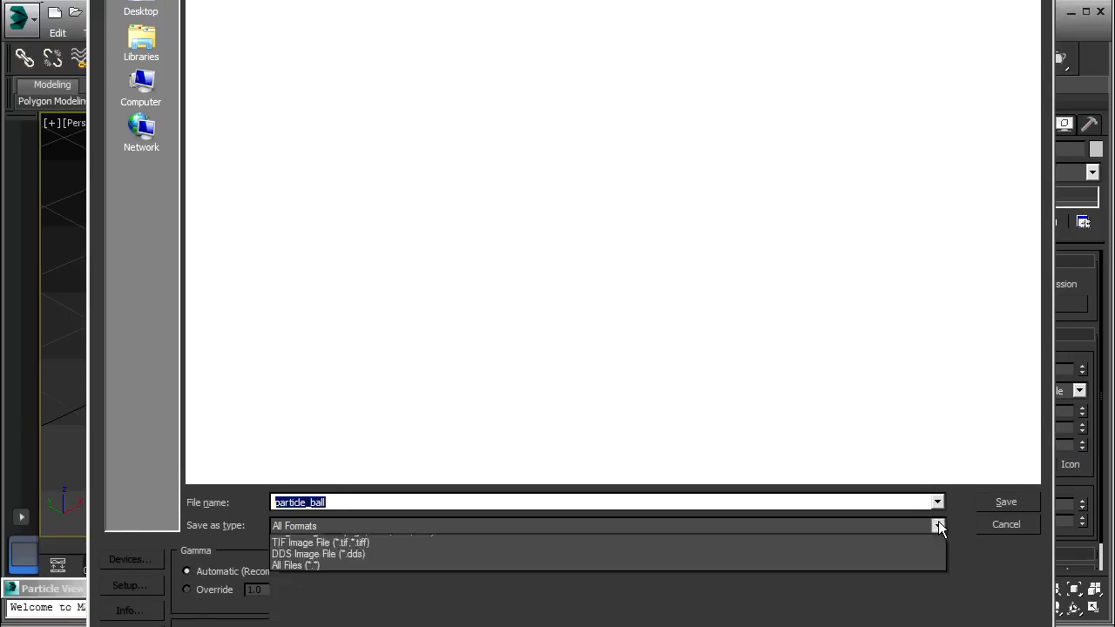
left_click(938, 526)
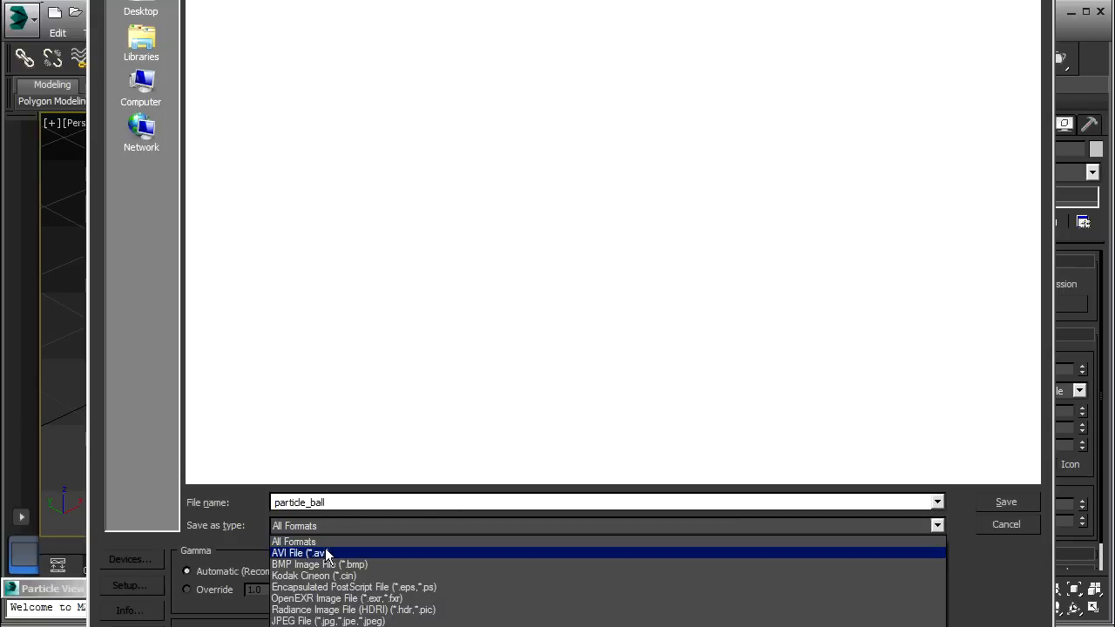
left_click(299, 554)
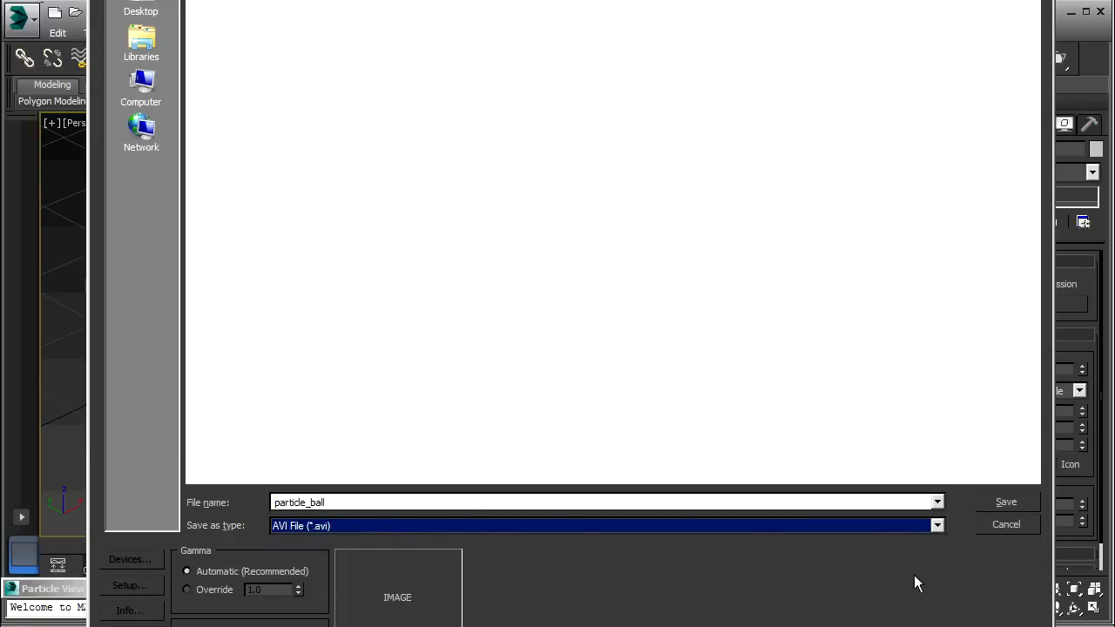
left_click(1005, 501)
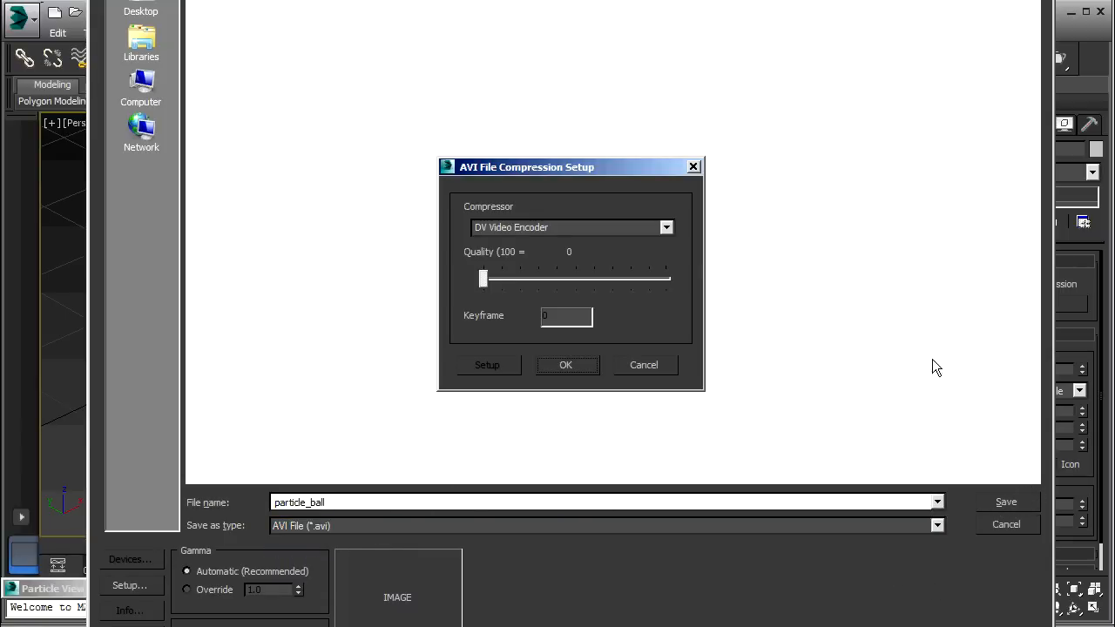
Choose the MJPEG Compressor with quality set to 100.
left_click(666, 228)
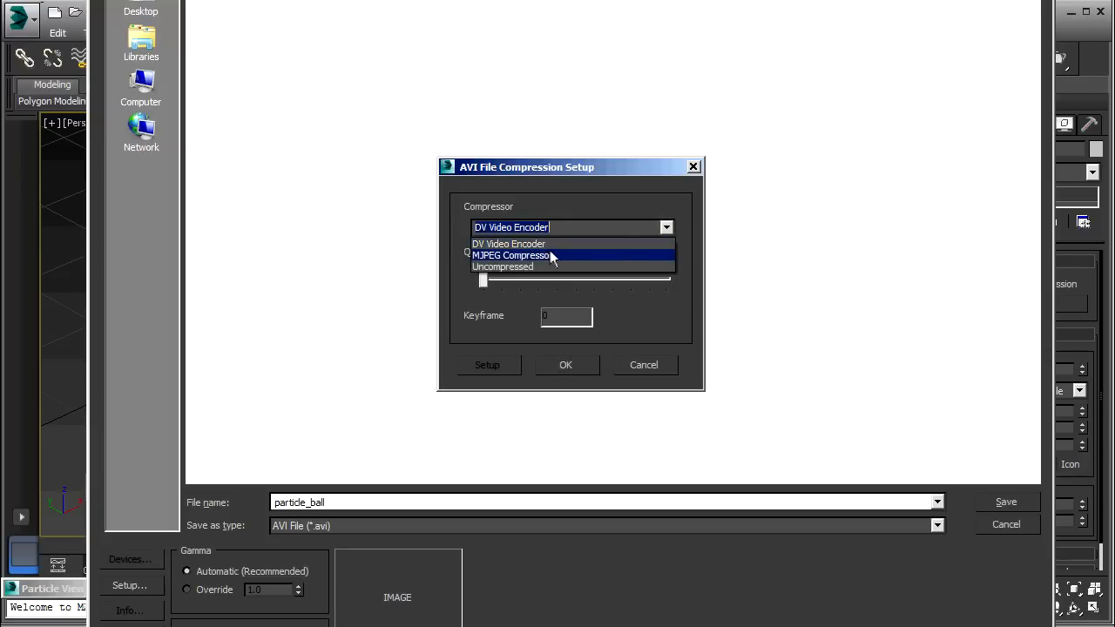
left_click(512, 255)
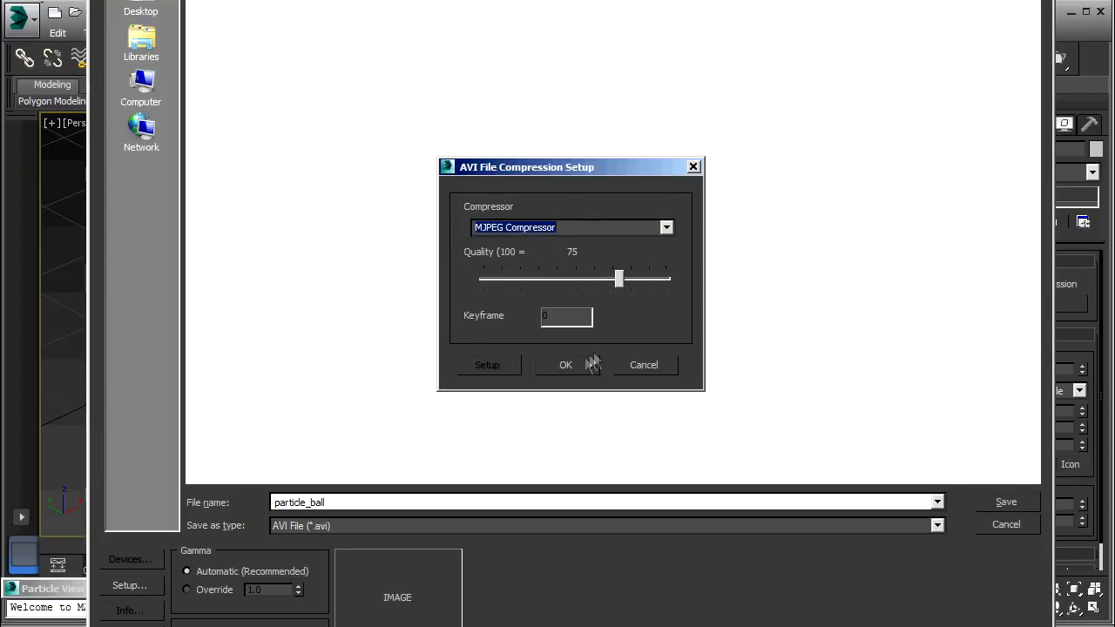
left_click_drag(619, 278, 666, 278)
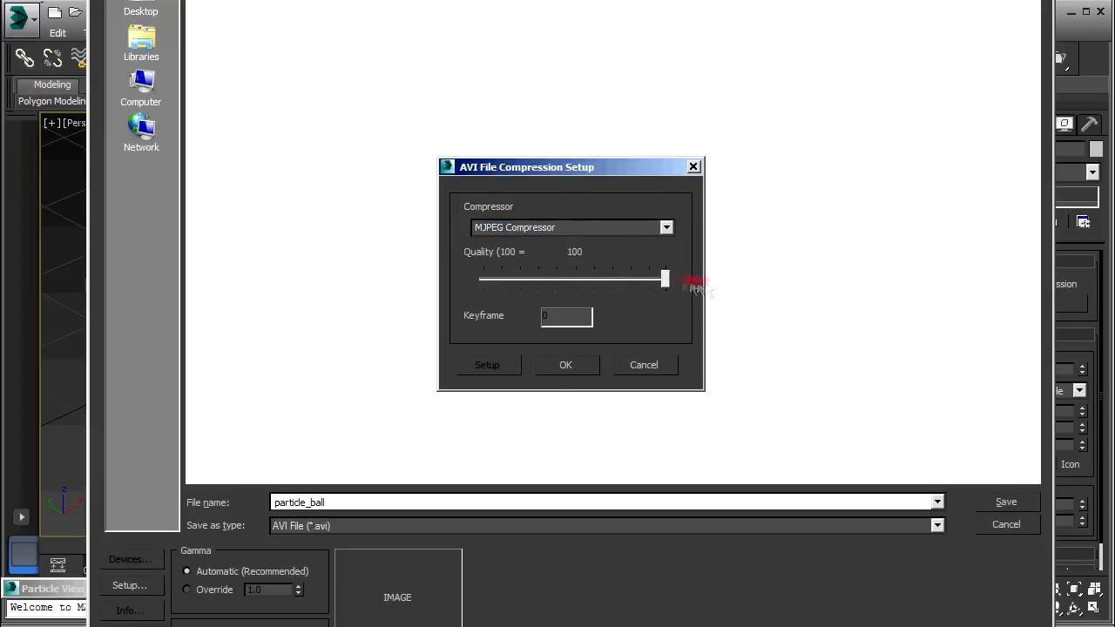
left_click(565, 365)
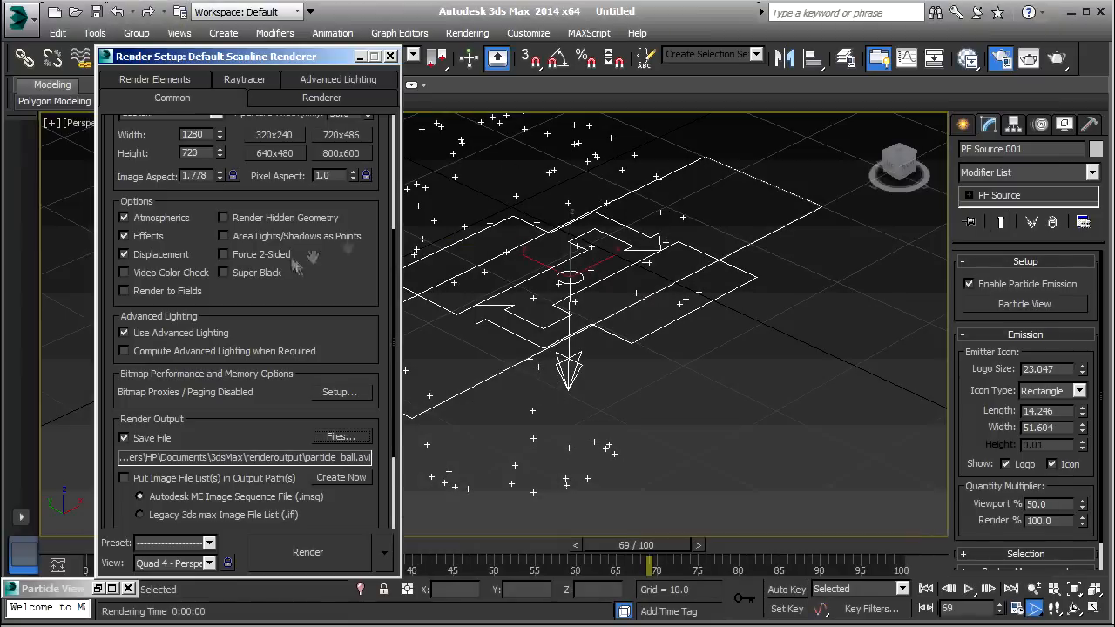
Set the Time Output to the frame range 0 to 100.
scroll("up", 3)
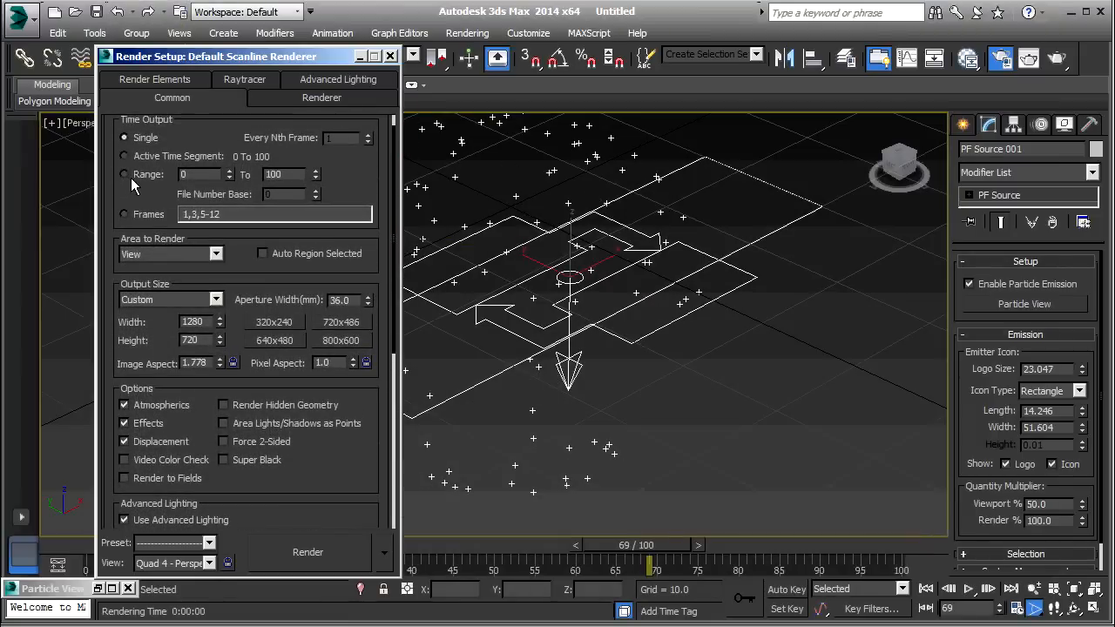
left_click(124, 174)
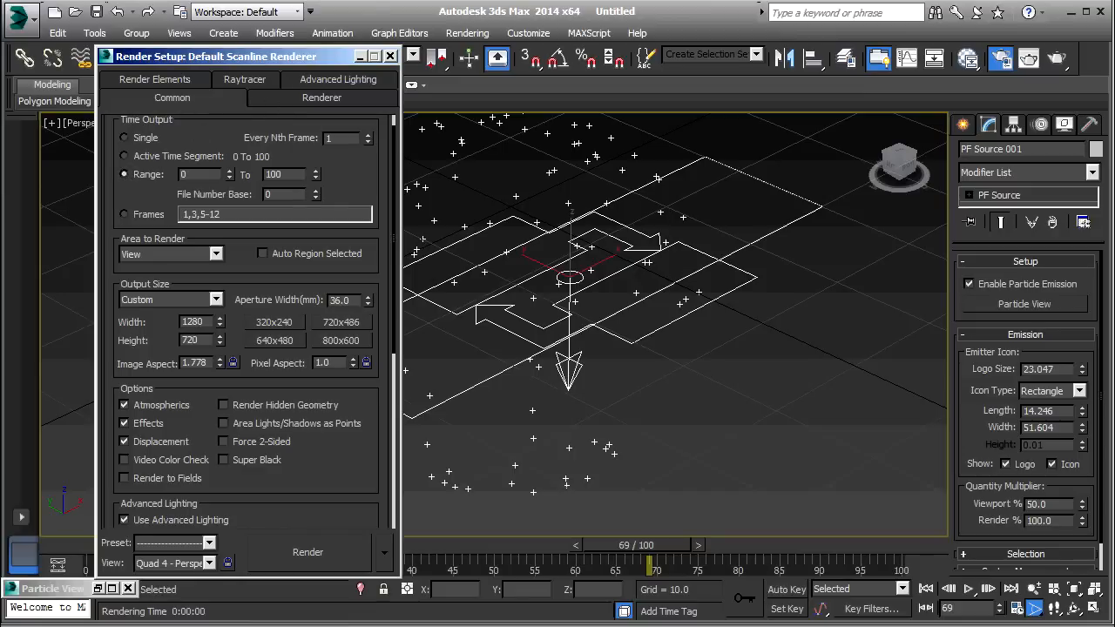
mouse_move(403, 431)
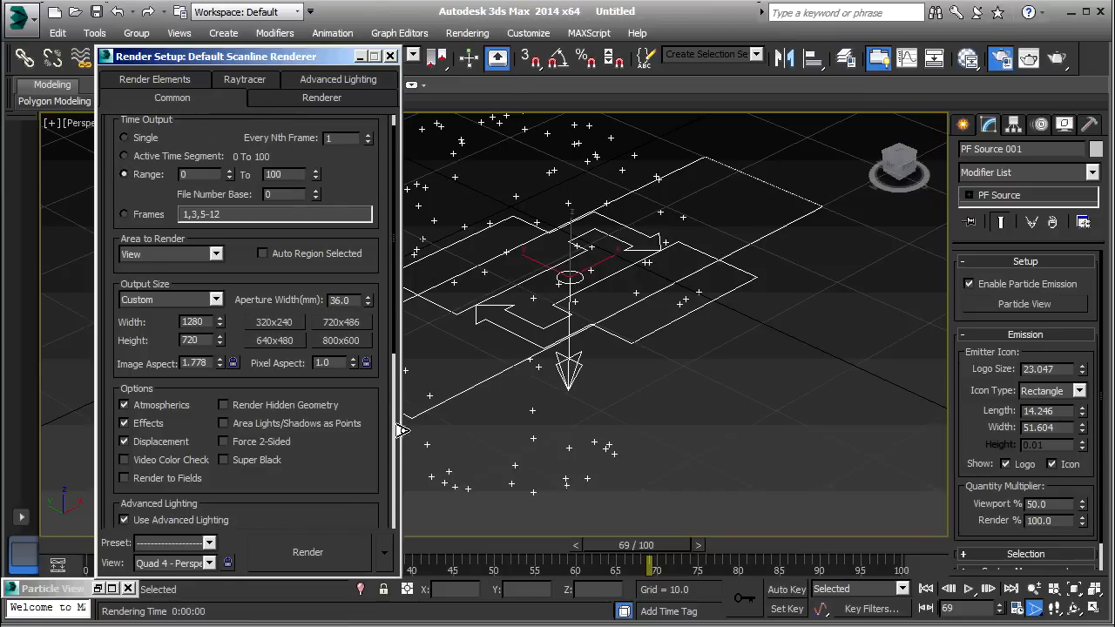
left_click(390, 56)
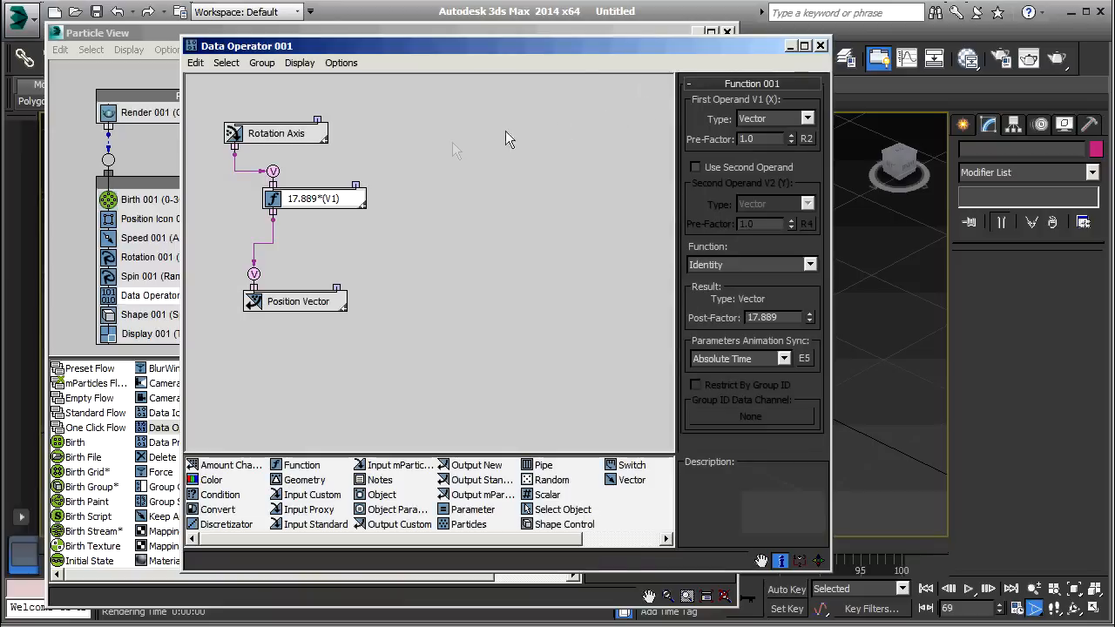
Bring up the context menu of Data Operator 001's Rotation Axis node.
right_click(277, 132)
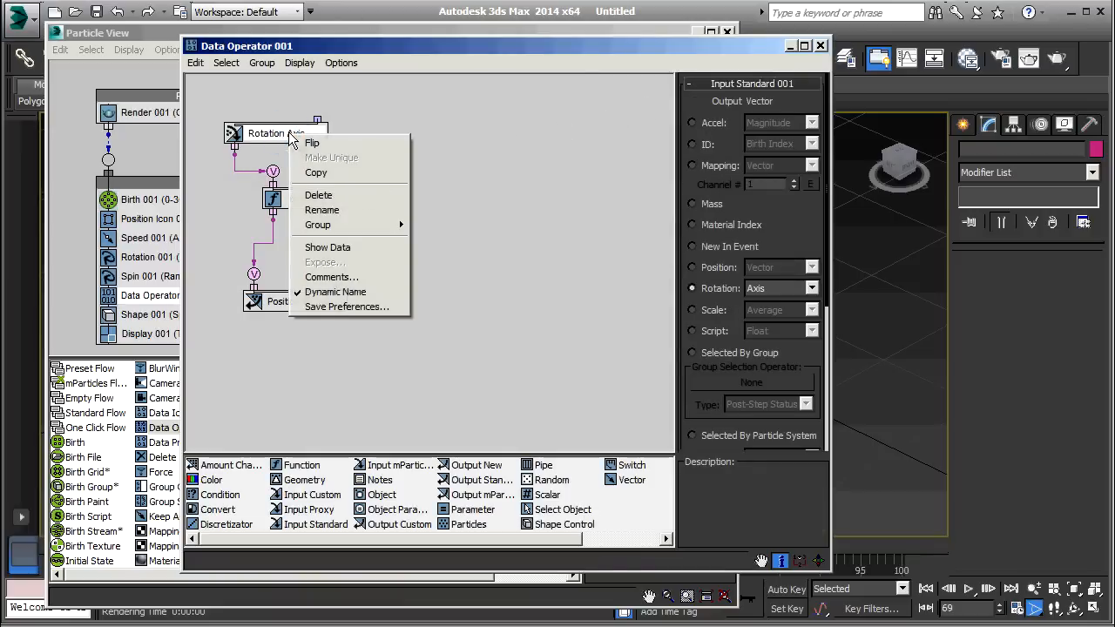
mouse_move(348, 248)
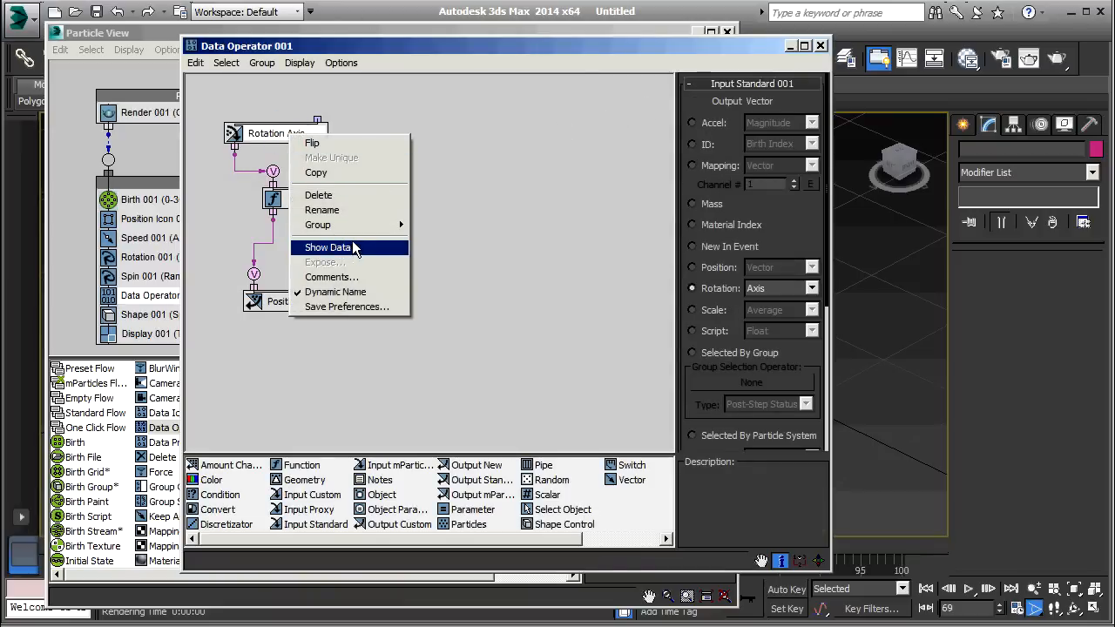
Show Data for the Rotation Axis input, listing vectors for 300 particles.
left_click(328, 246)
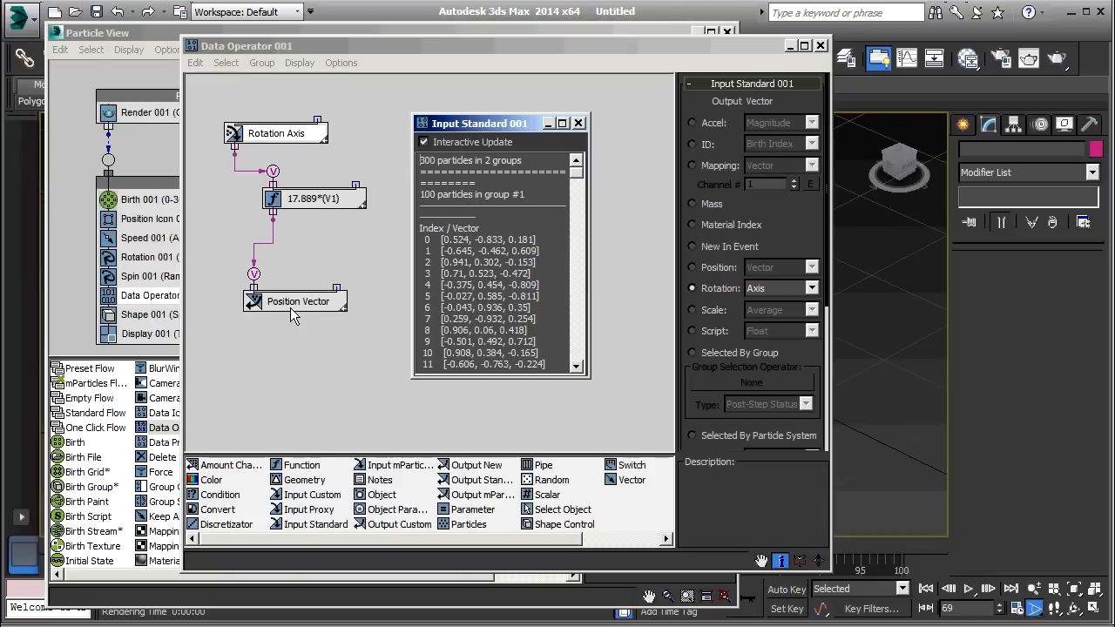
mouse_move(294, 310)
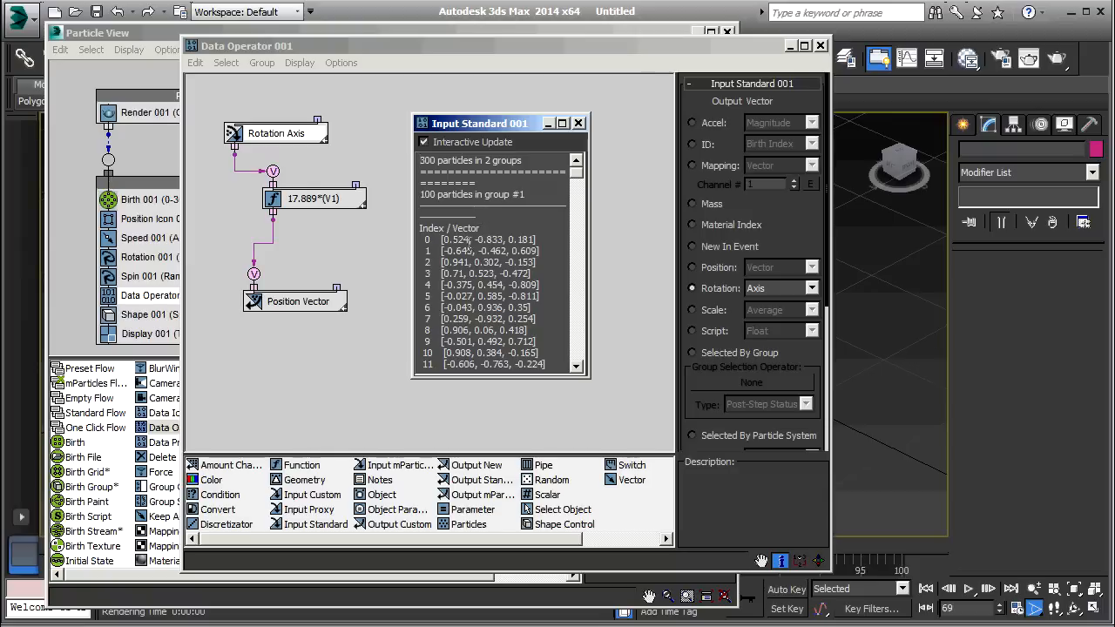
mouse_move(297, 305)
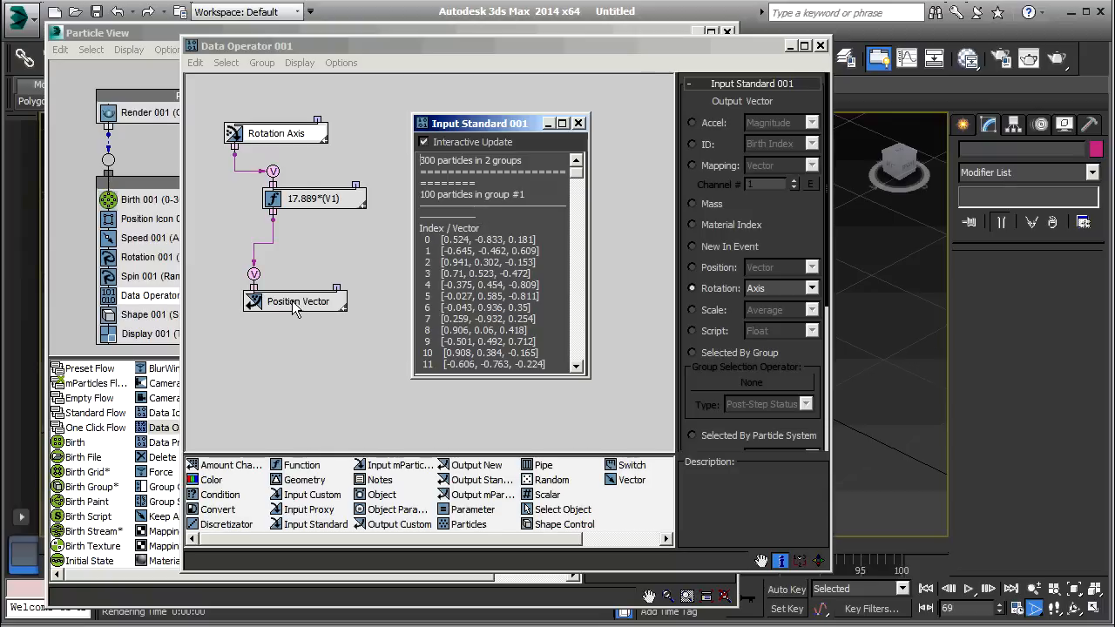